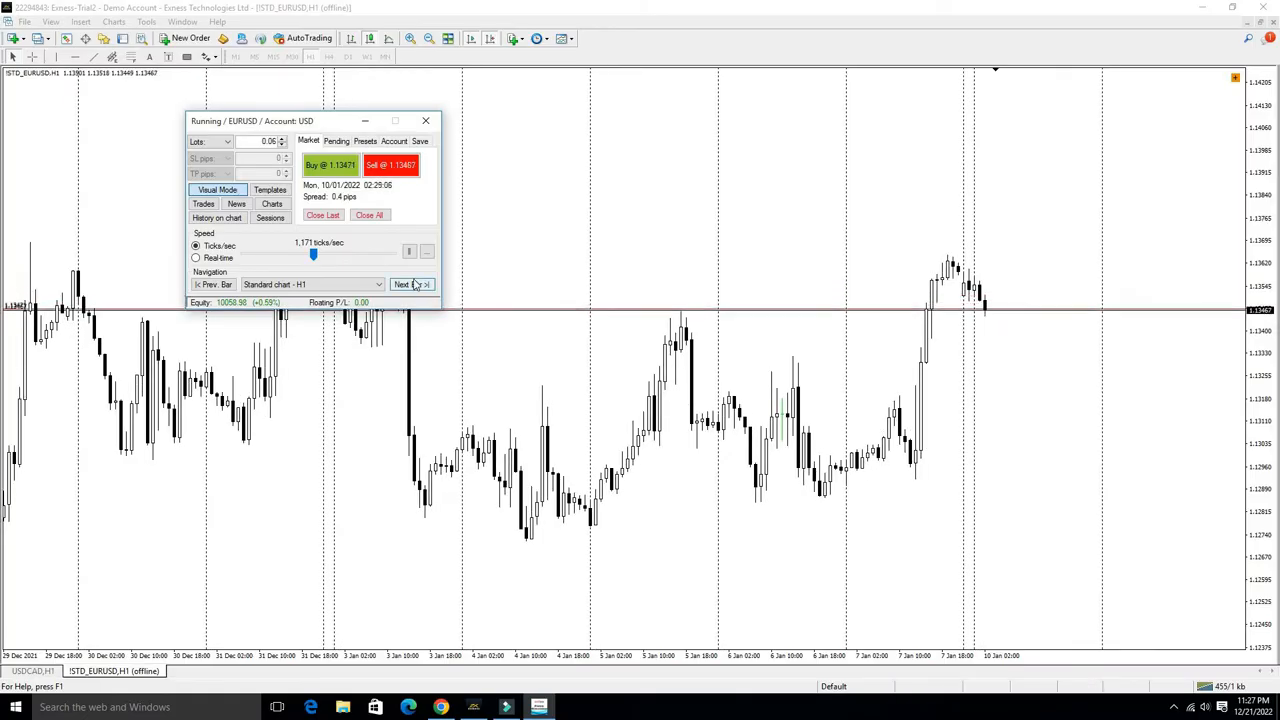
Step the EURUSD simulation forward and place a buy order, accepting its stop-loss and take-profit levels
{"action": "left_click", "coordinate": [410, 284]}
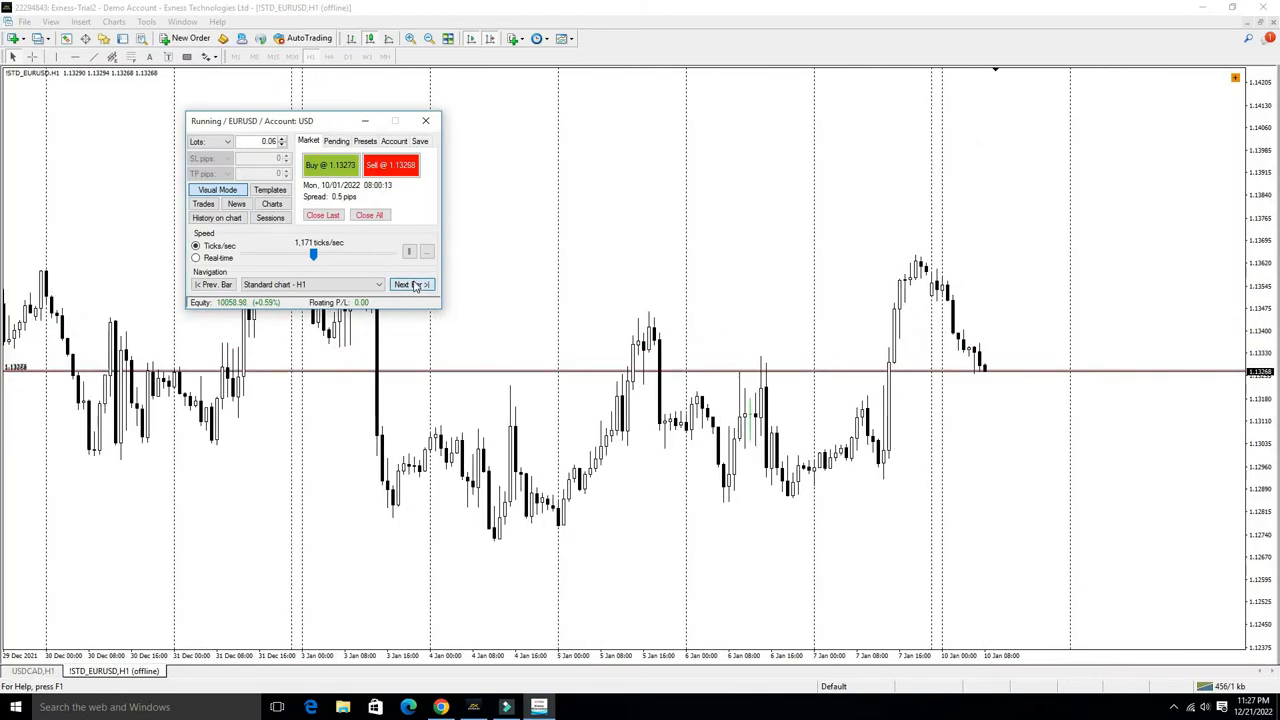
{"action": "left_click", "coordinate": [410, 284]}
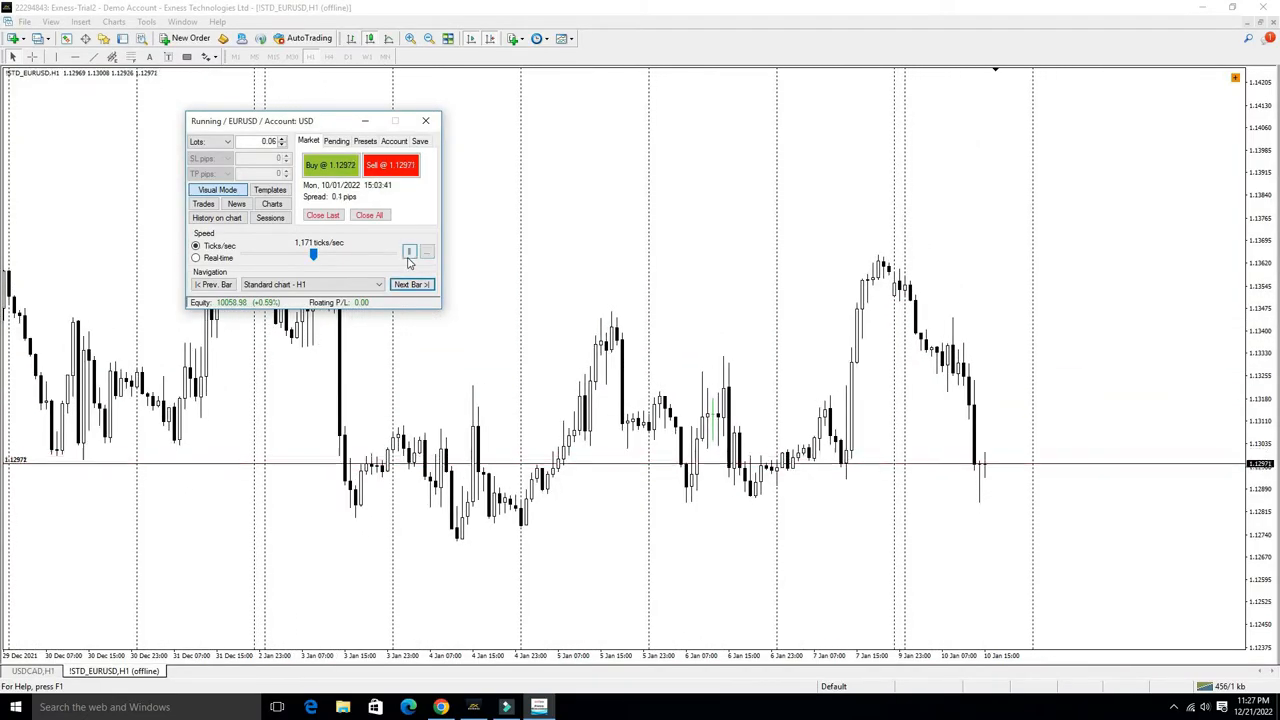
{"action": "left_click", "coordinate": [408, 252]}
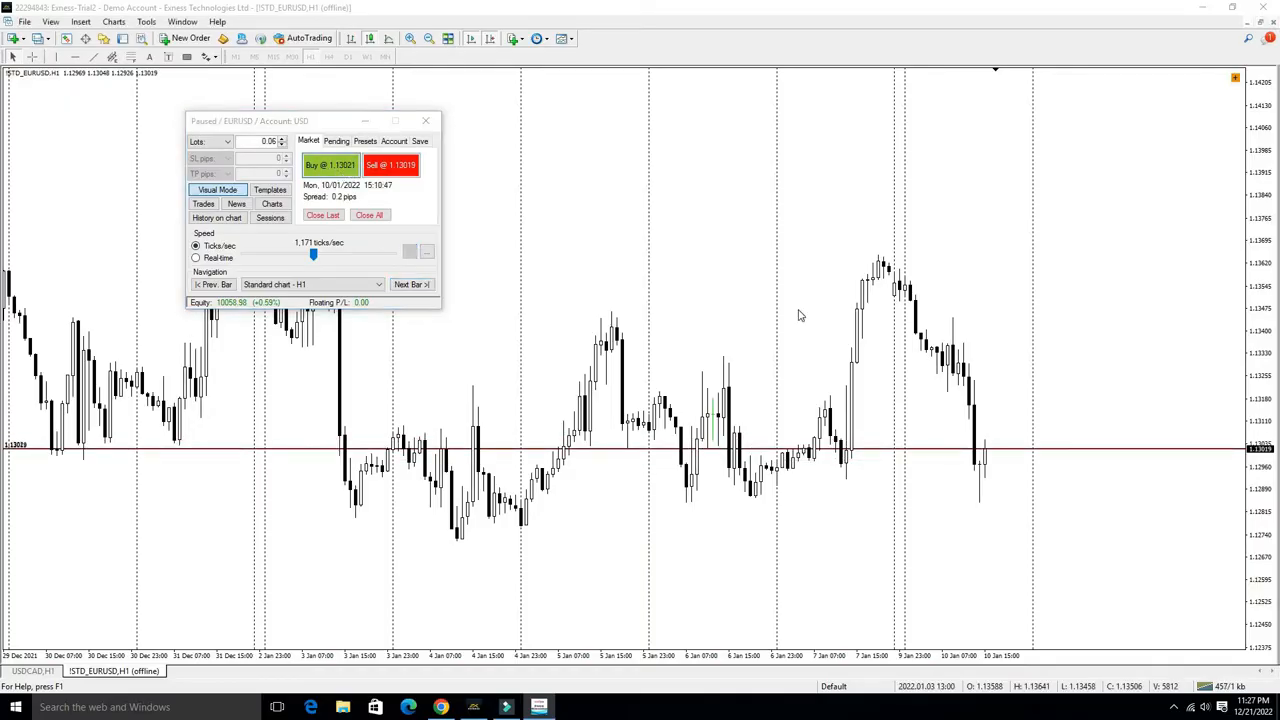
{"action": "left_click", "coordinate": [330, 164]}
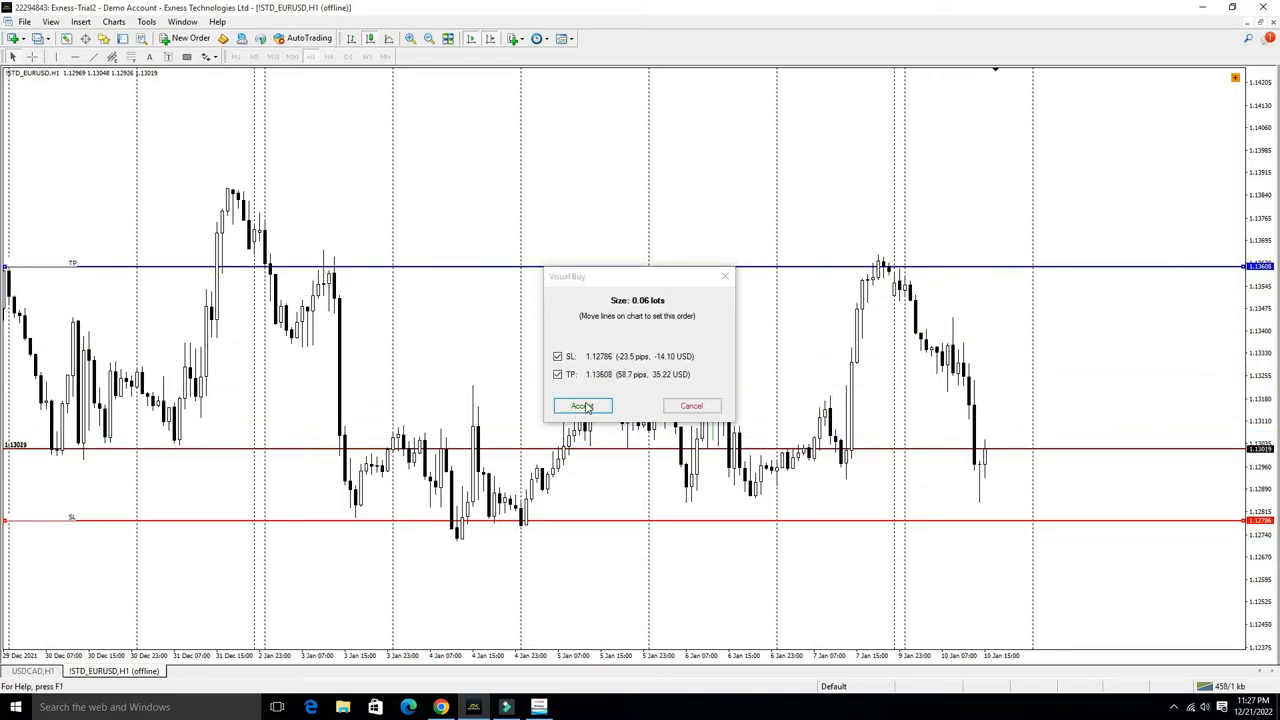
{"action": "left_click", "coordinate": [580, 404]}
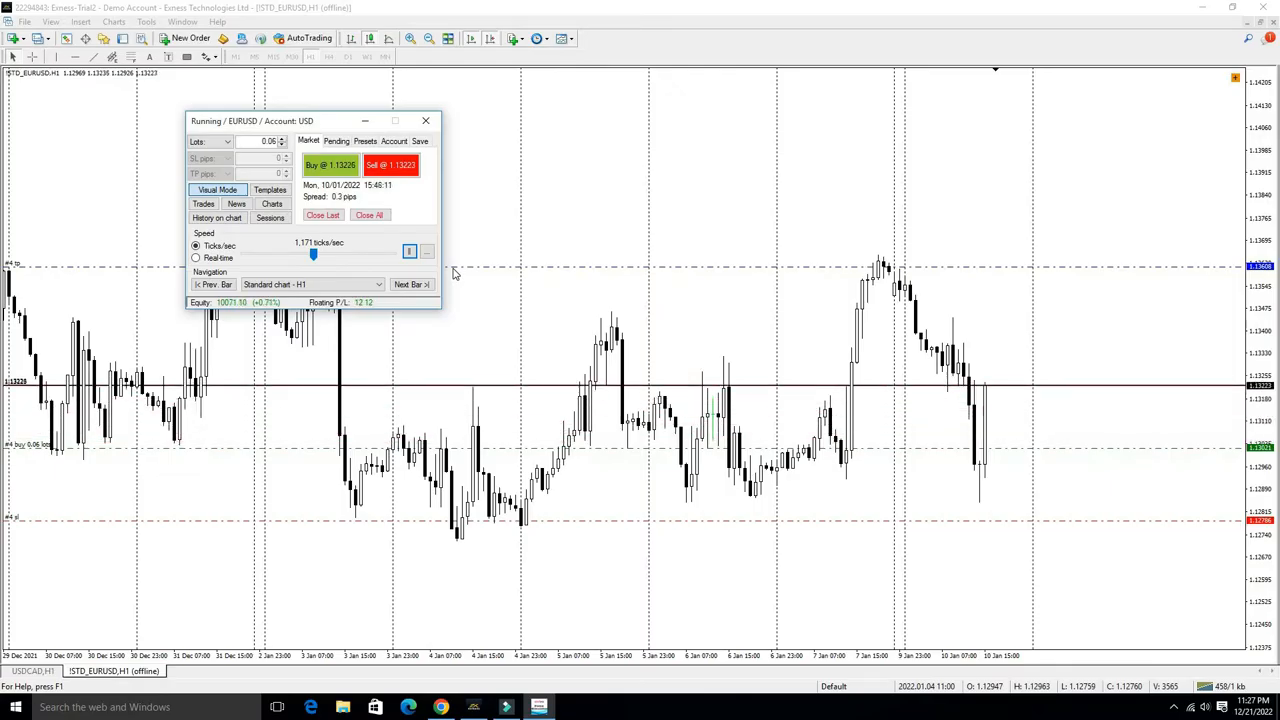
Run the simulated playback briefly, then advance the chart three more bars with the position open
{"action": "left_click", "coordinate": [410, 284]}
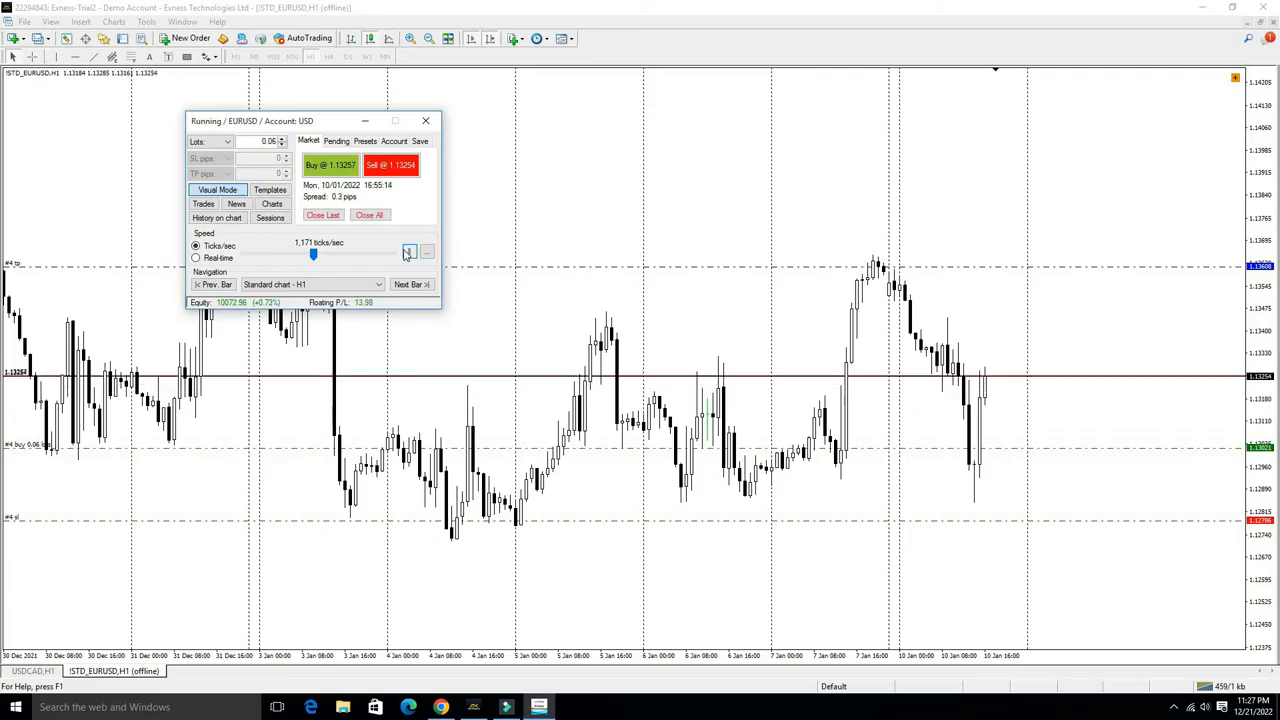
{"action": "left_click", "coordinate": [408, 252]}
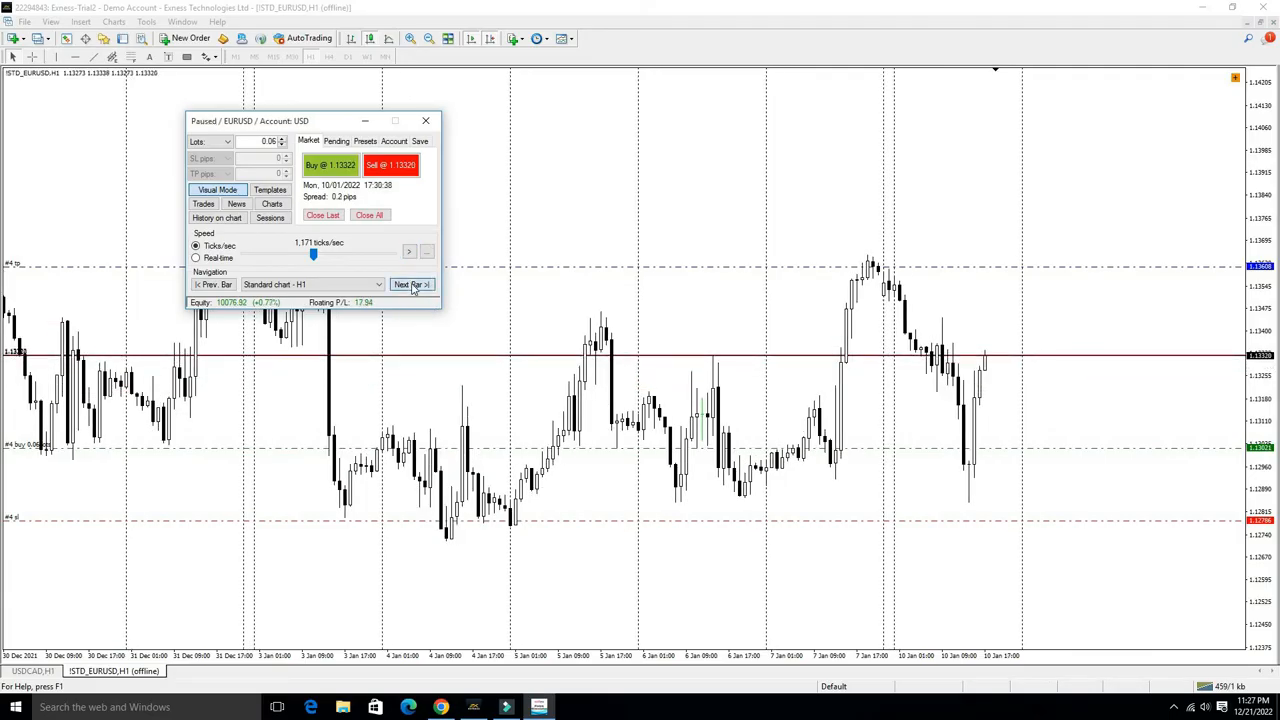
{"action": "left_click", "coordinate": [412, 284]}
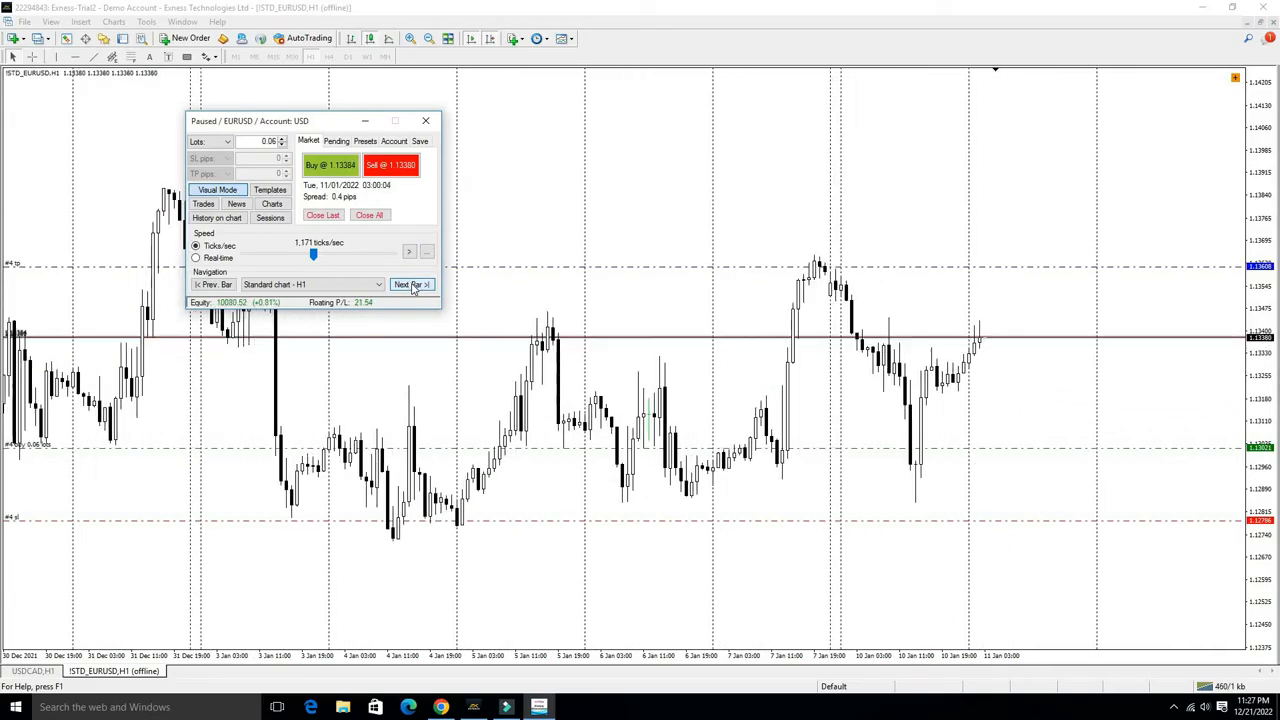
{"action": "left_click", "coordinate": [410, 284]}
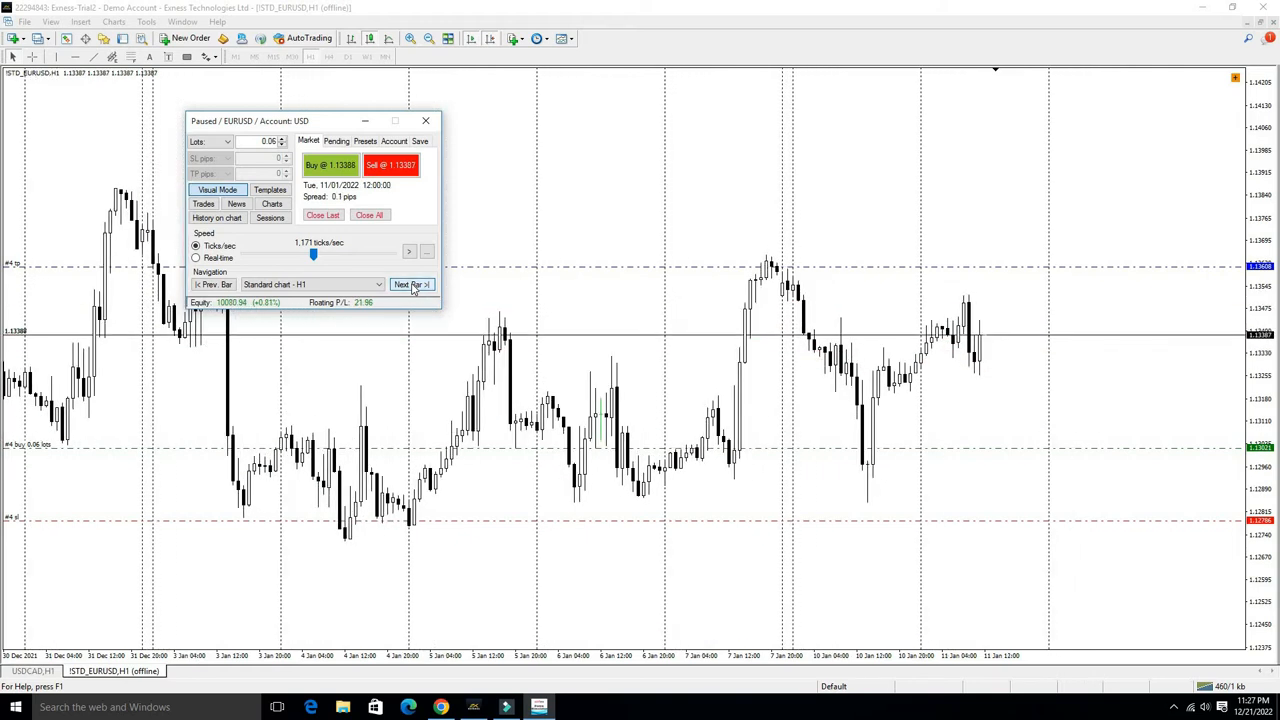
{"action": "left_click", "coordinate": [410, 284]}
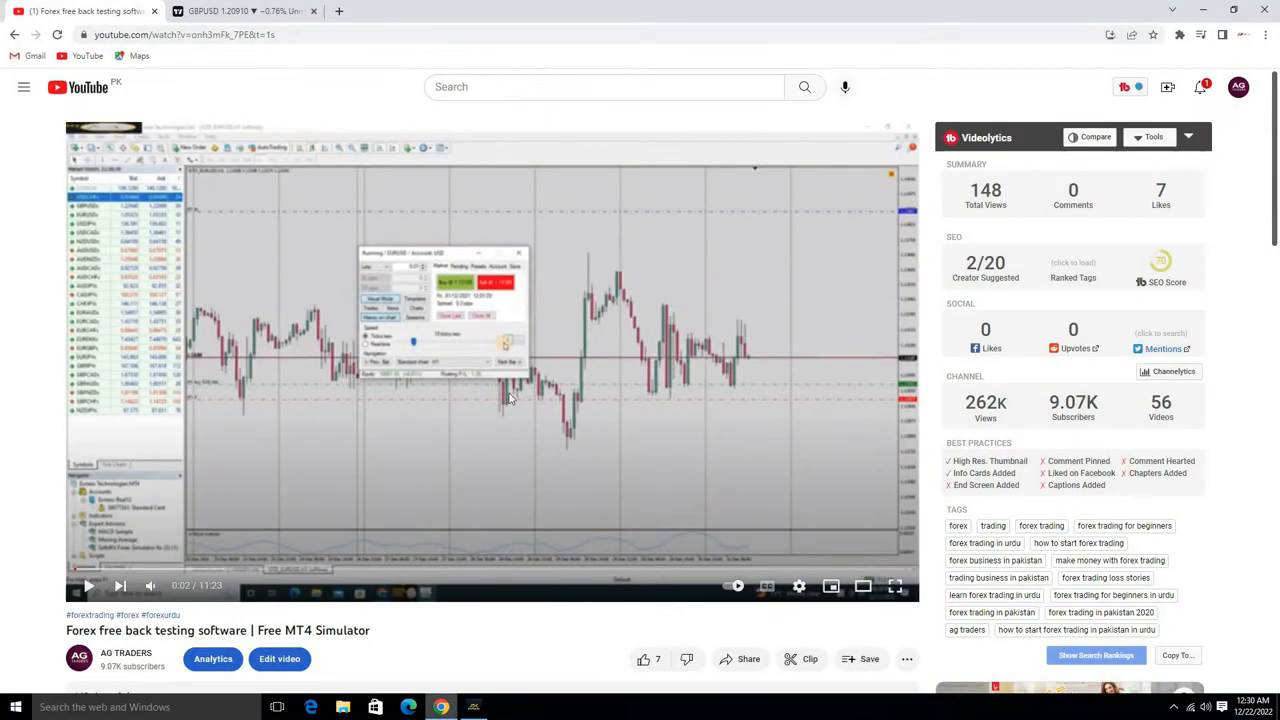
Expand the YouTube video description and follow its Google Drive download link
{"action": "scroll", "scroll_direction": "down", "scroll_amount": 3}
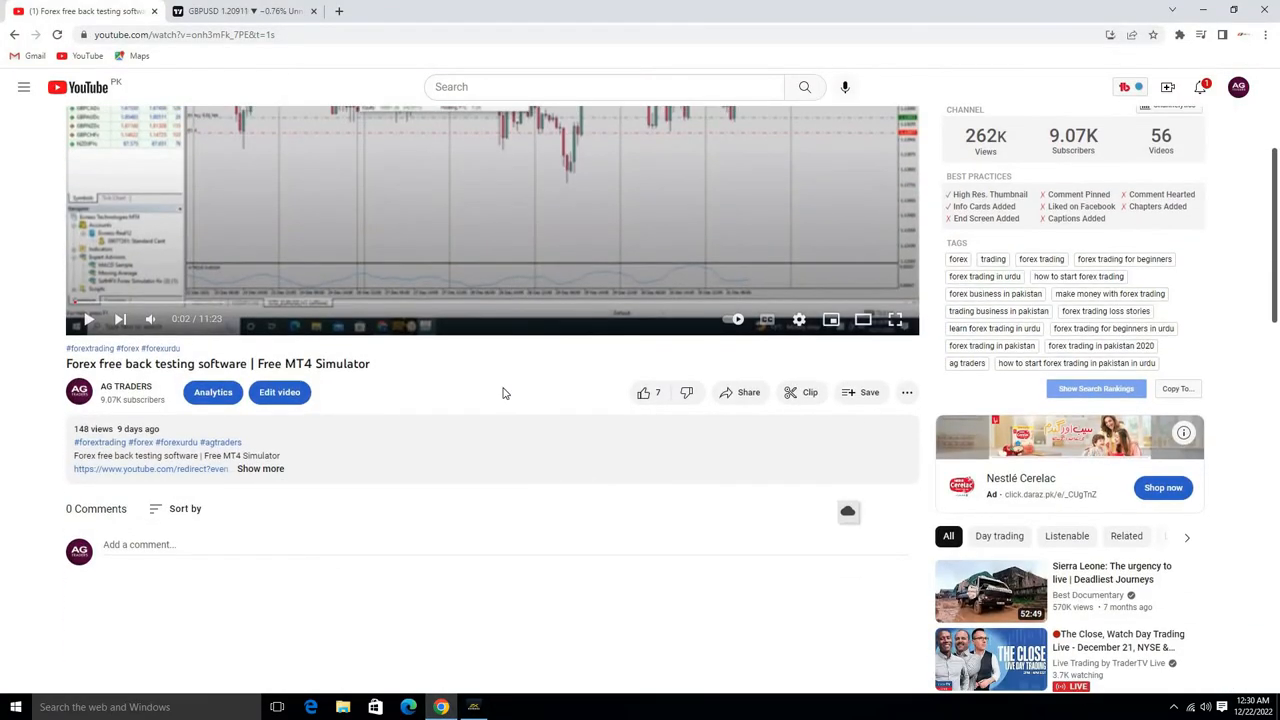
{"action": "left_click", "coordinate": [260, 468]}
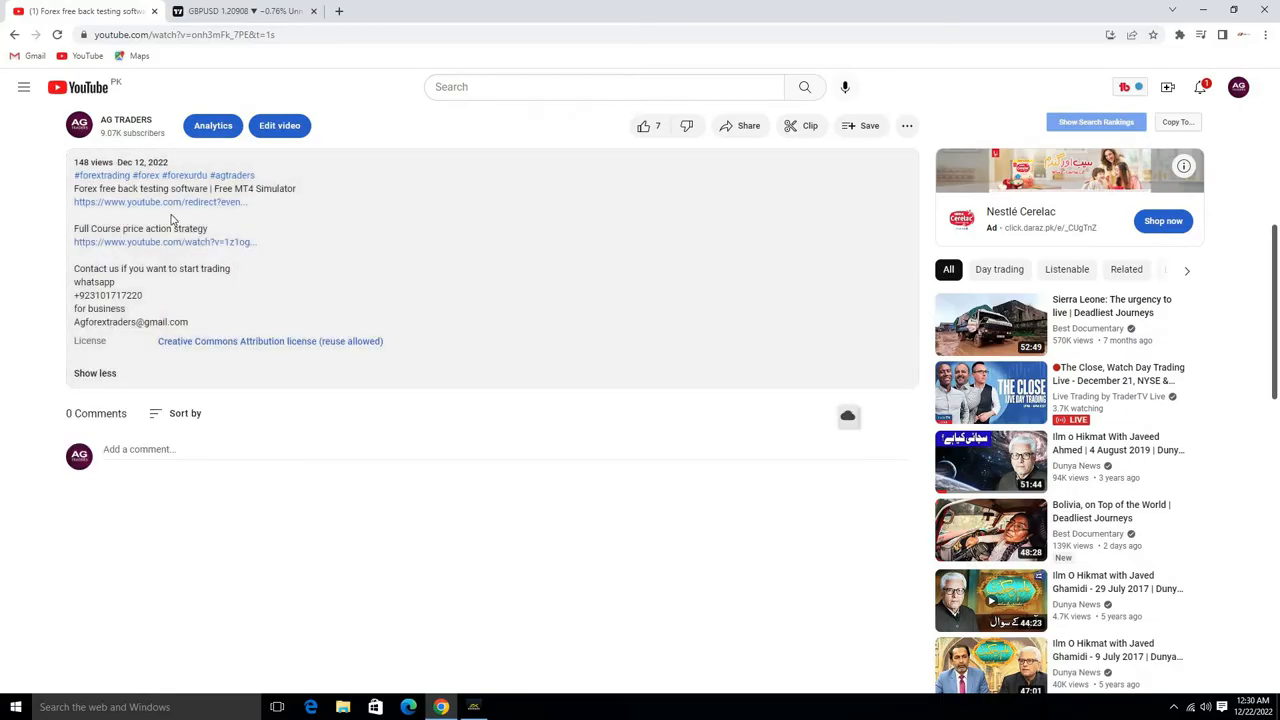
{"action": "mouse_move", "coordinate": [168, 204]}
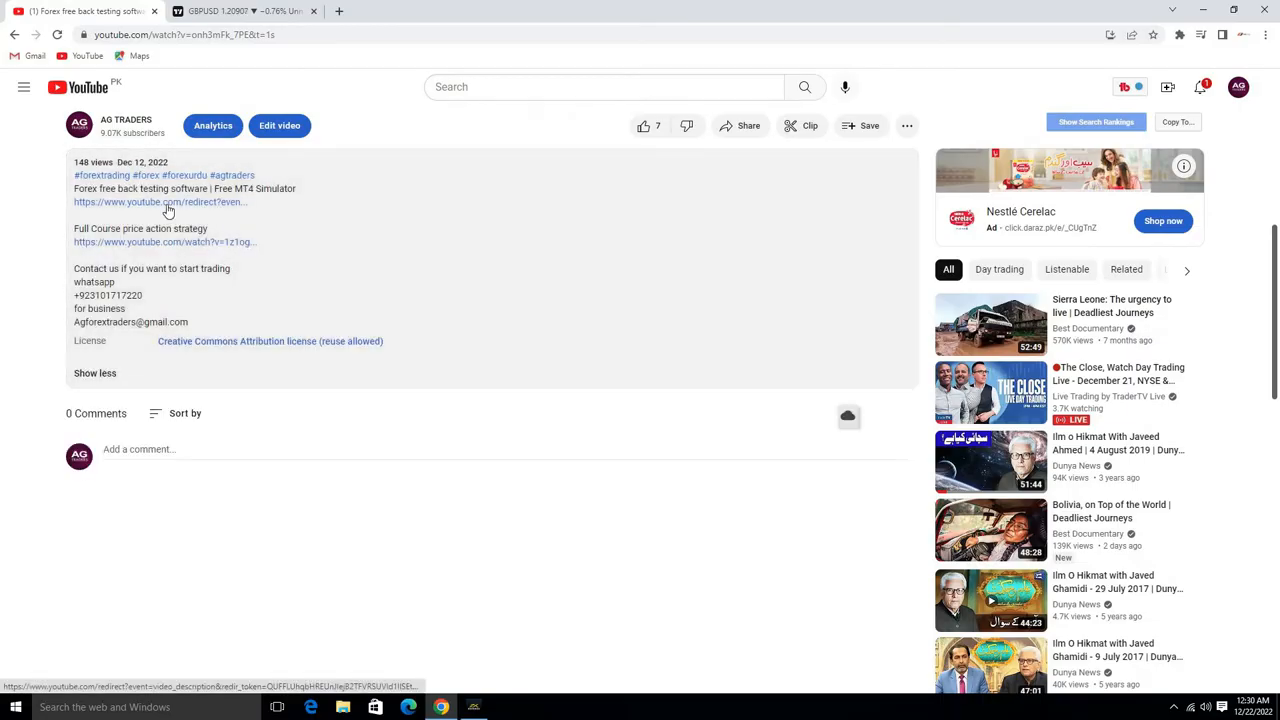
{"action": "left_click", "coordinate": [160, 202]}
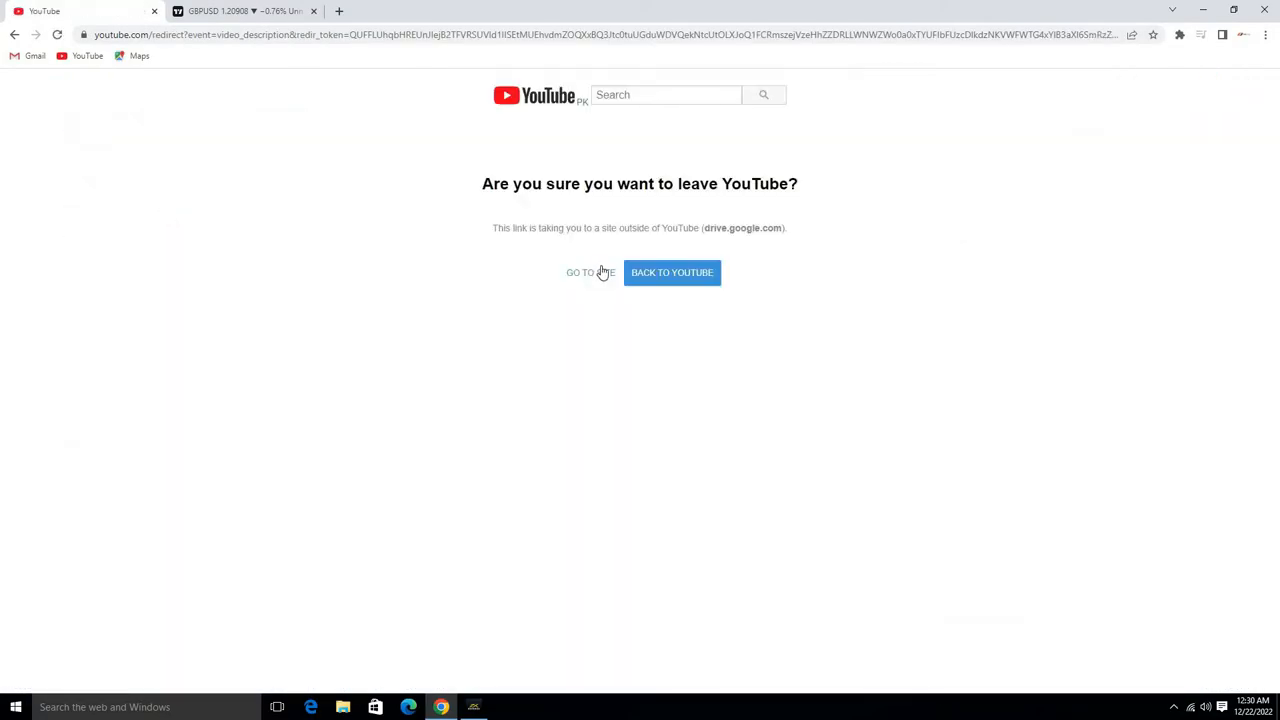
Continue to Drive, download the Soft4FX Forex Simulator .ex4 file and bring up the download's options
{"action": "left_click", "coordinate": [580, 272]}
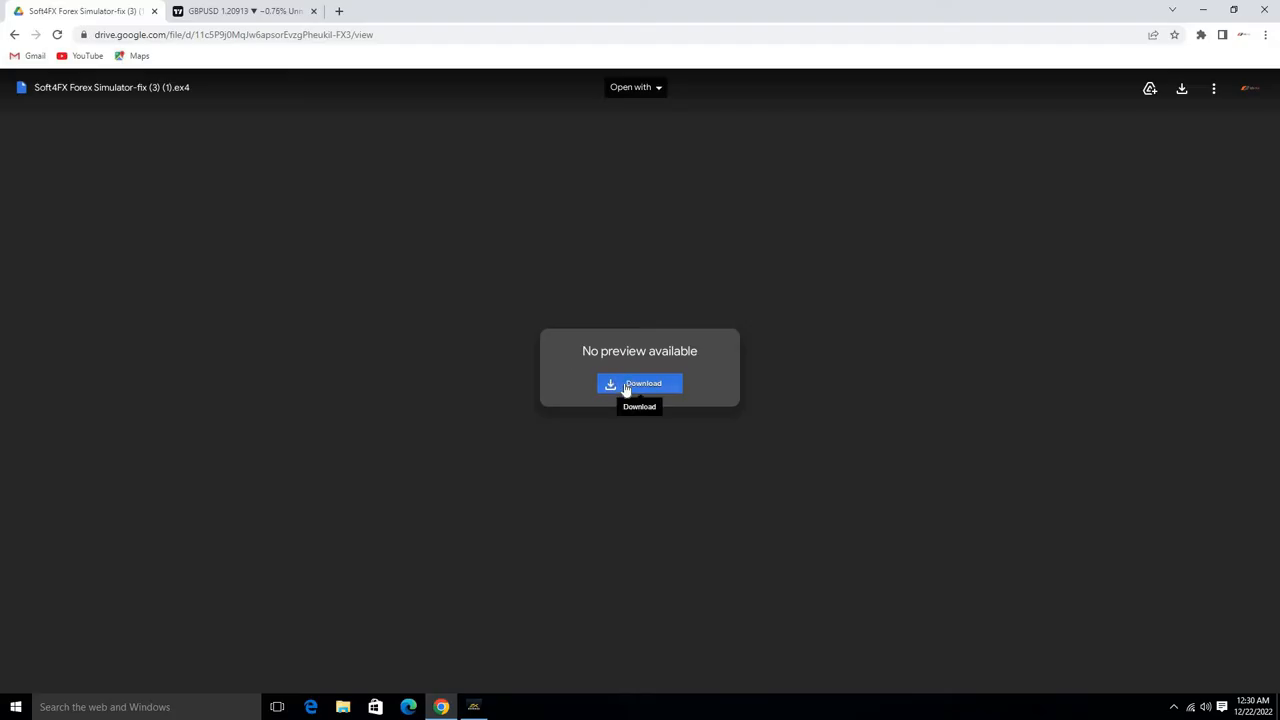
{"action": "left_click", "coordinate": [640, 384]}
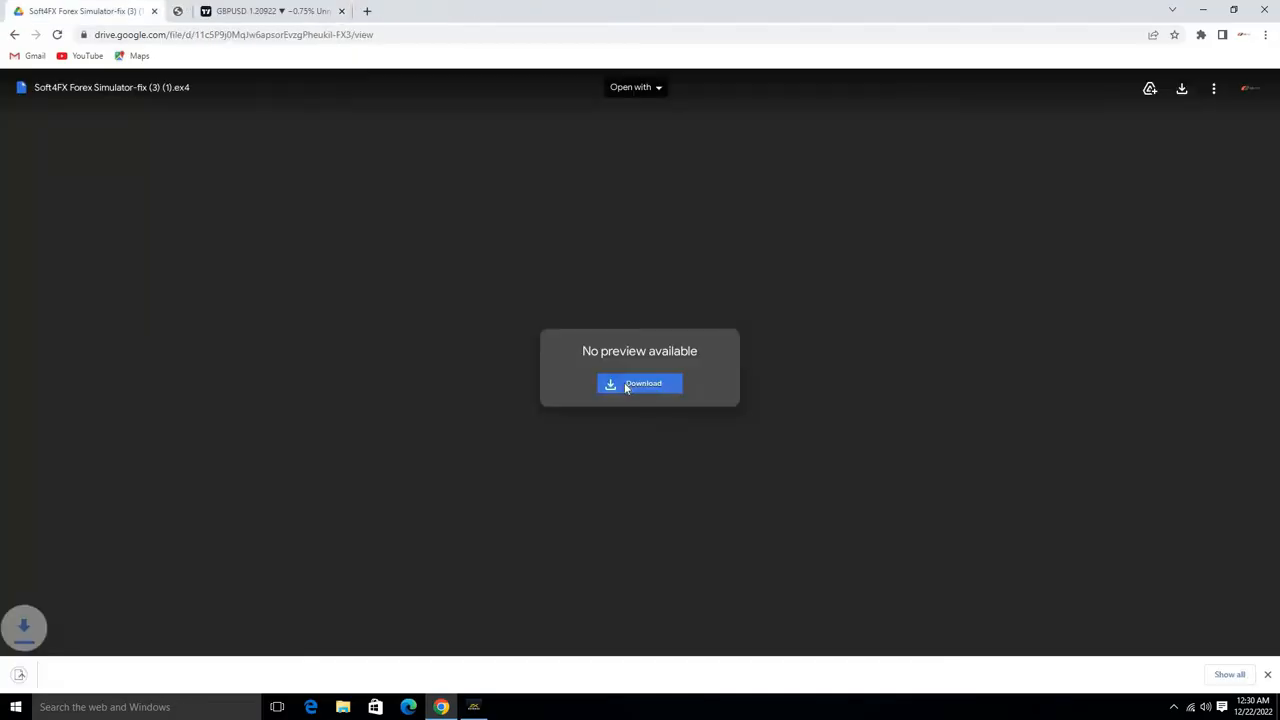
{"action": "left_click", "coordinate": [640, 384]}
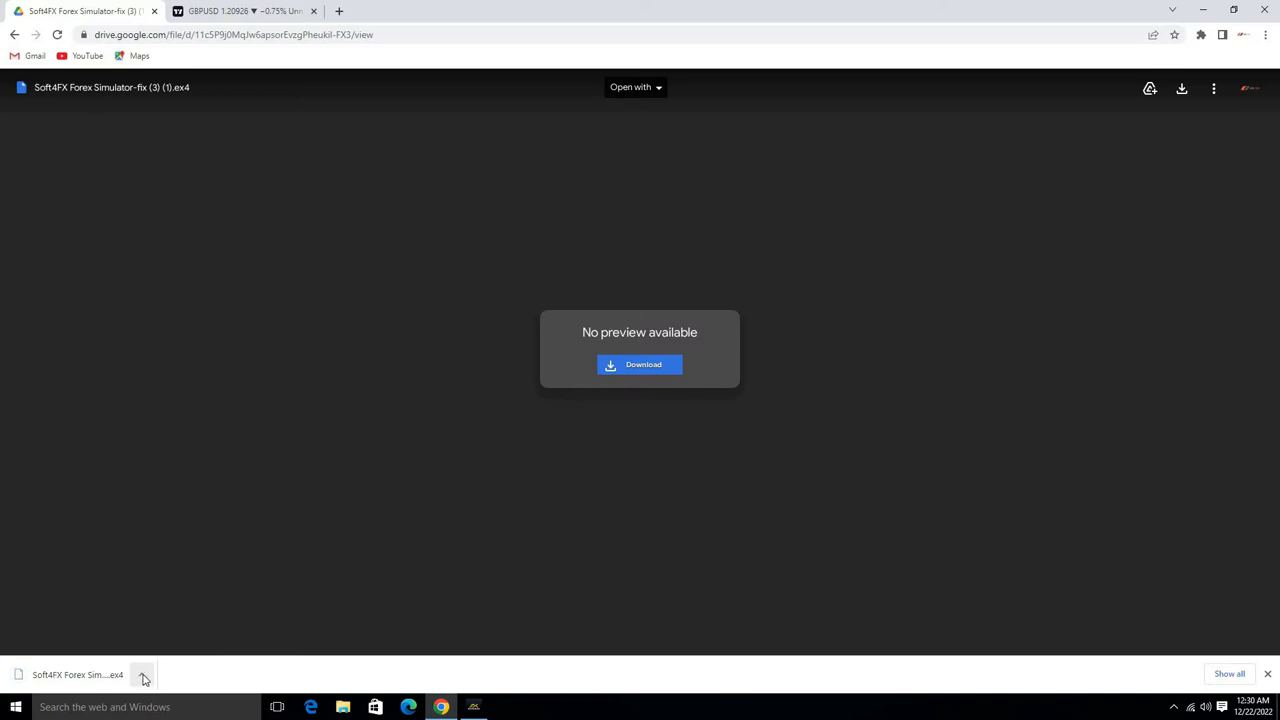
{"action": "left_click", "coordinate": [142, 674]}
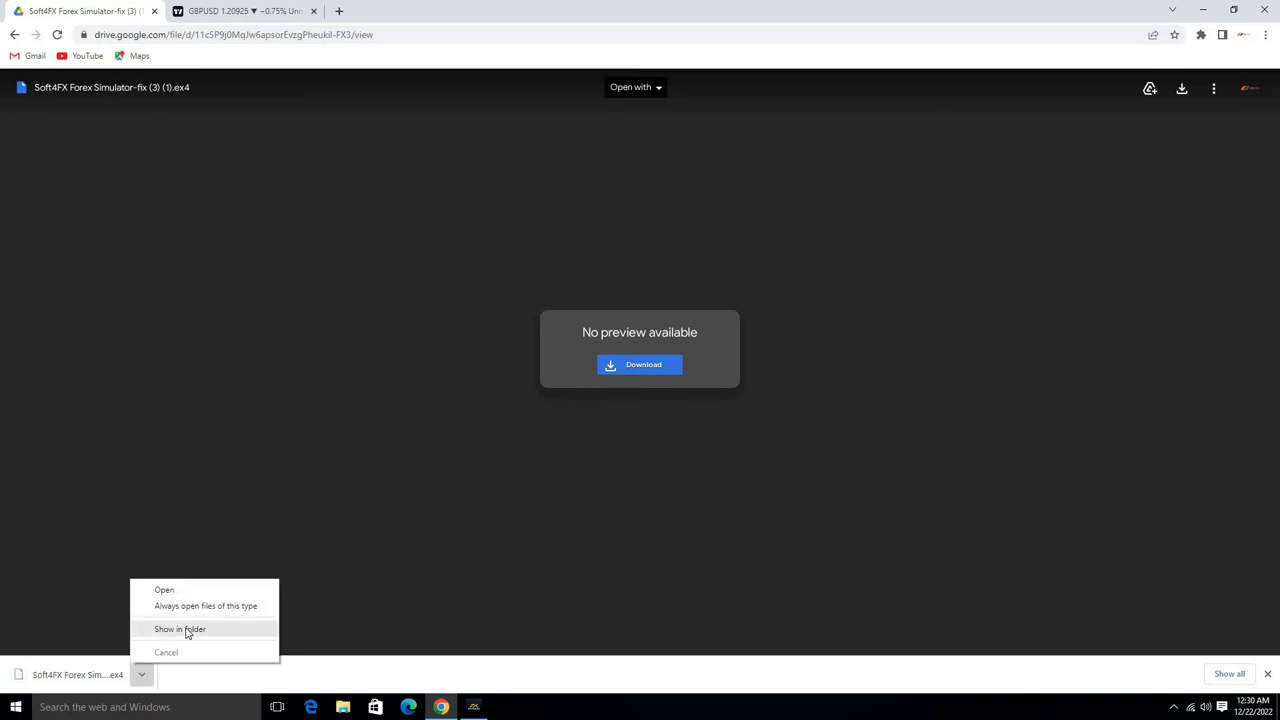
Show the .ex4 file in Downloads, copy it, and switch back to MetaTrader 4
{"action": "left_click", "coordinate": [180, 628]}
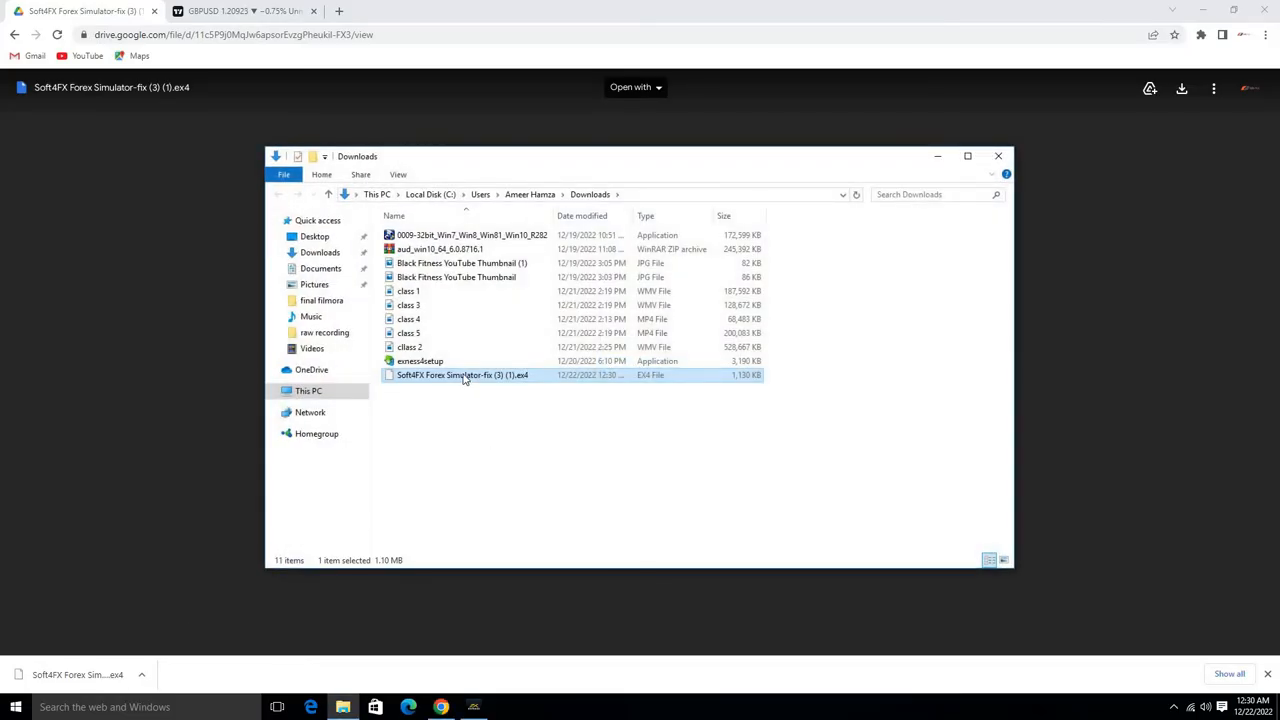
{"action": "right_click", "coordinate": [462, 374]}
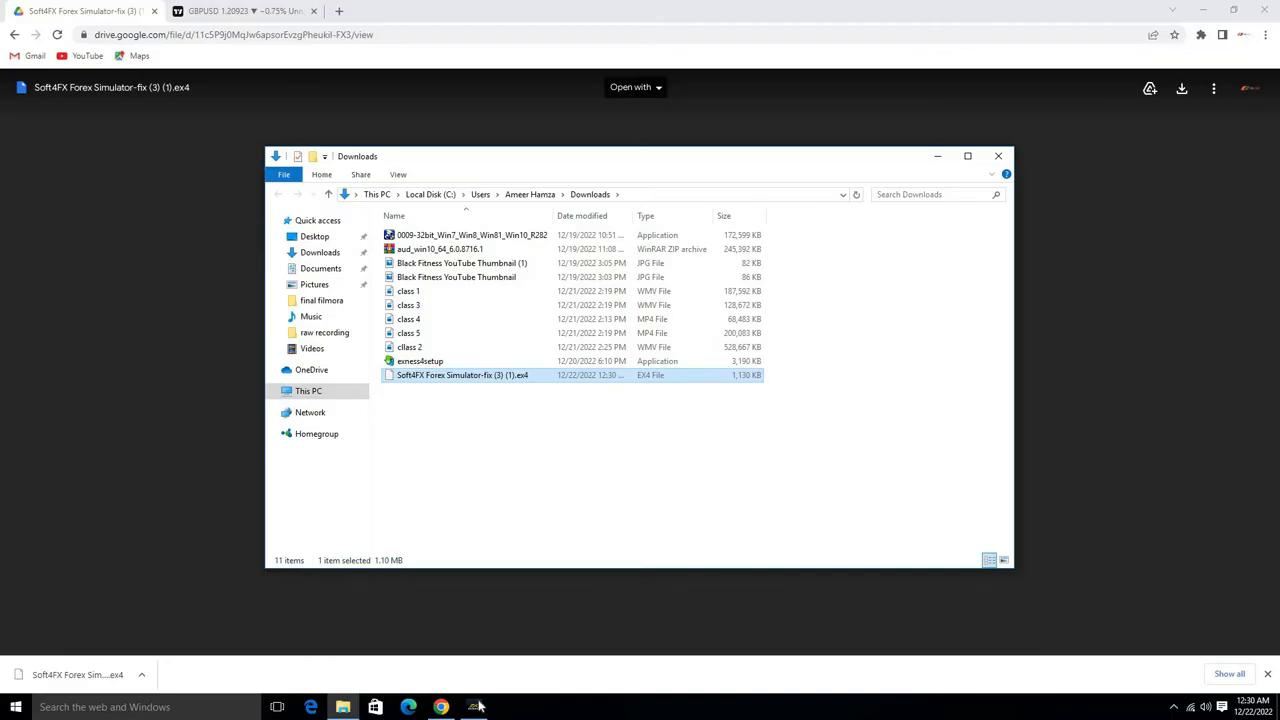
{"action": "mouse_move", "coordinate": [476, 708]}
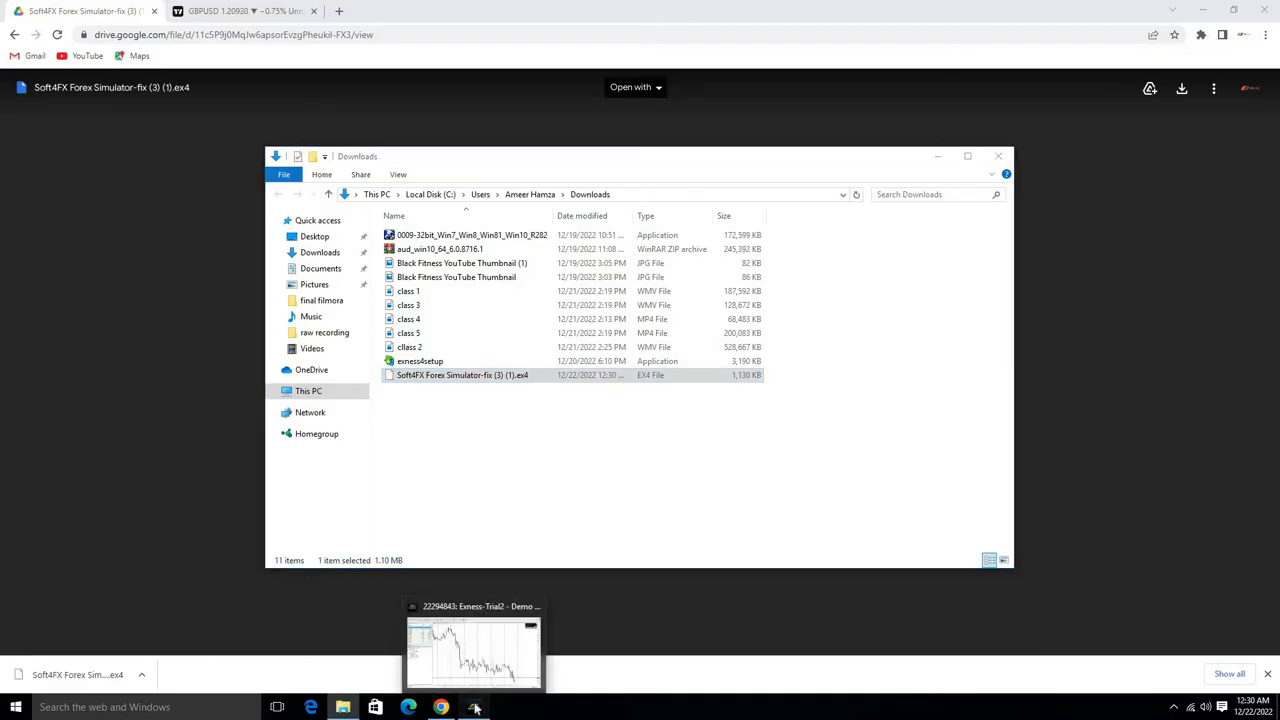
{"action": "left_click", "coordinate": [472, 650]}
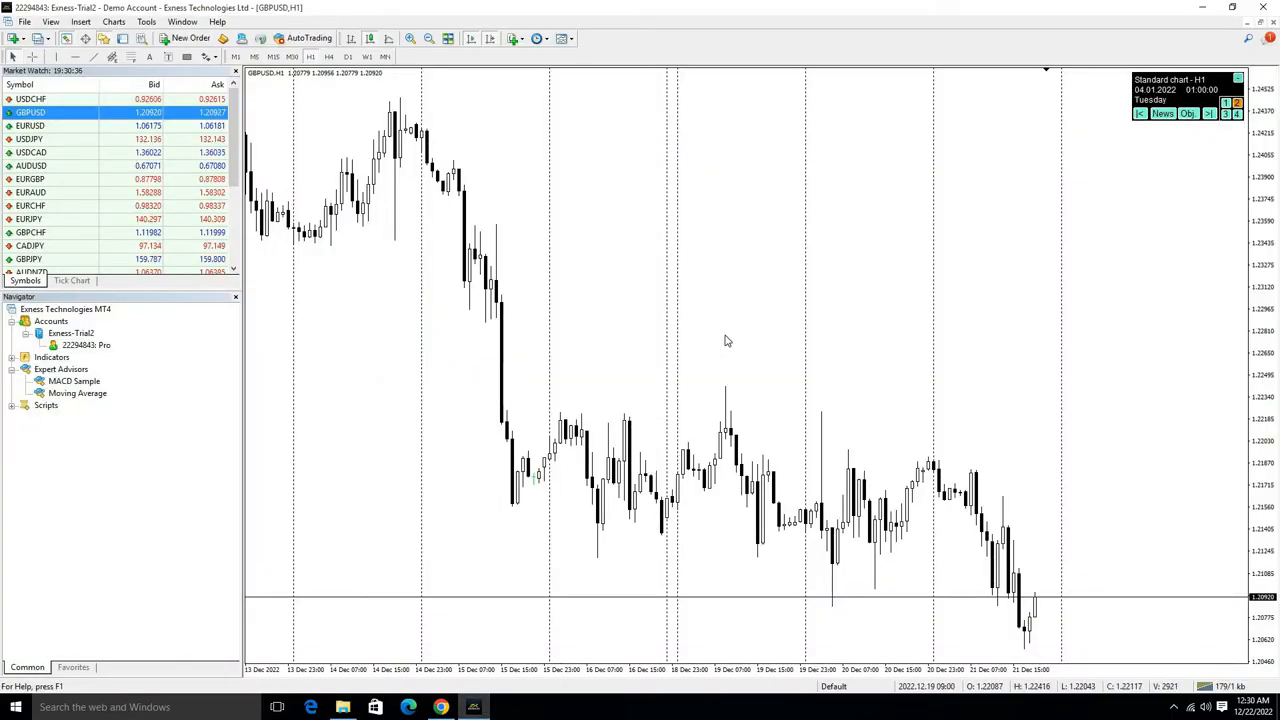
Paste the simulator .ex4 into the MQL4 Experts folder of MT4's data folder
{"action": "left_click", "coordinate": [24, 20]}
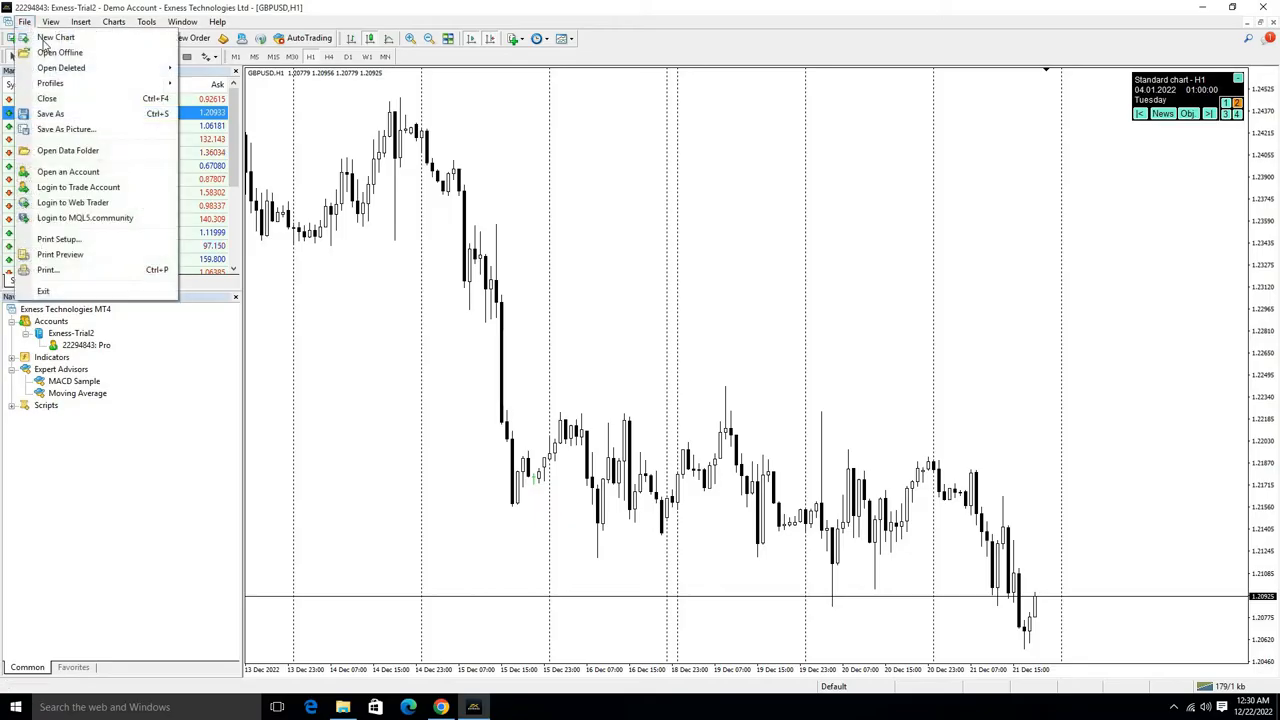
{"action": "left_click", "coordinate": [68, 150]}
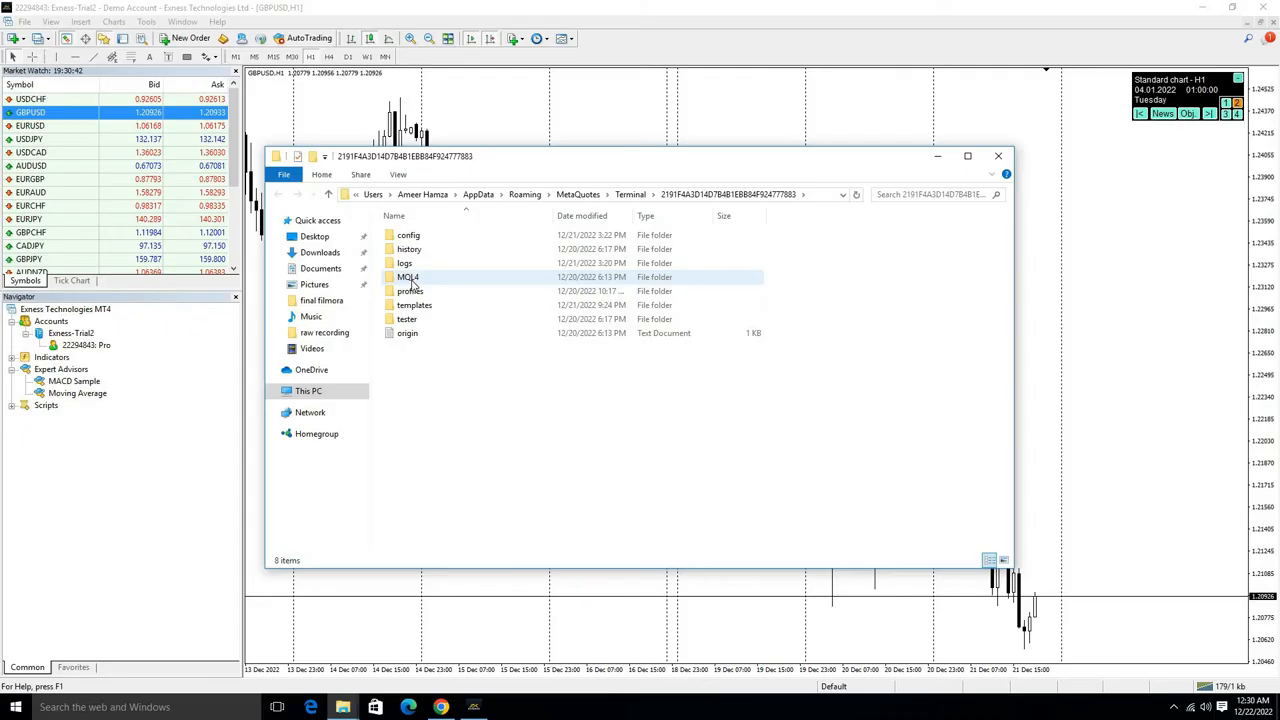
{"action": "double_click", "coordinate": [408, 276]}
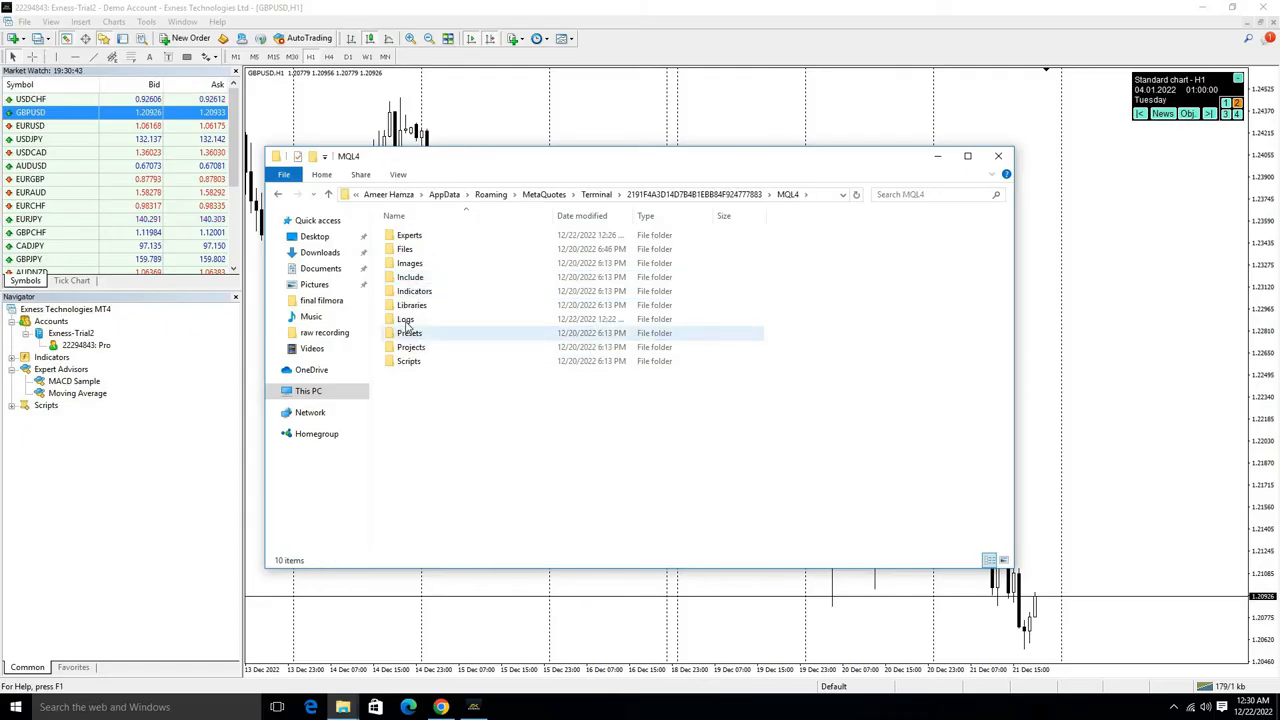
{"action": "left_click", "coordinate": [408, 236]}
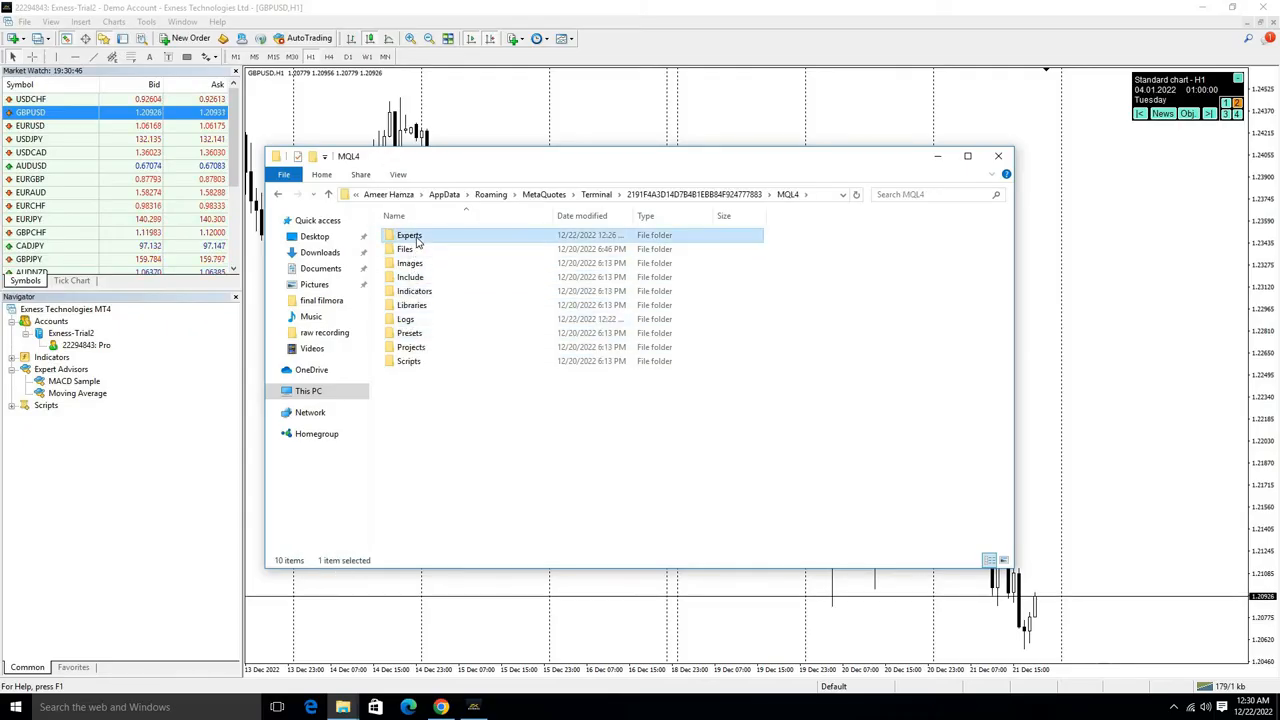
{"action": "double_click", "coordinate": [408, 234]}
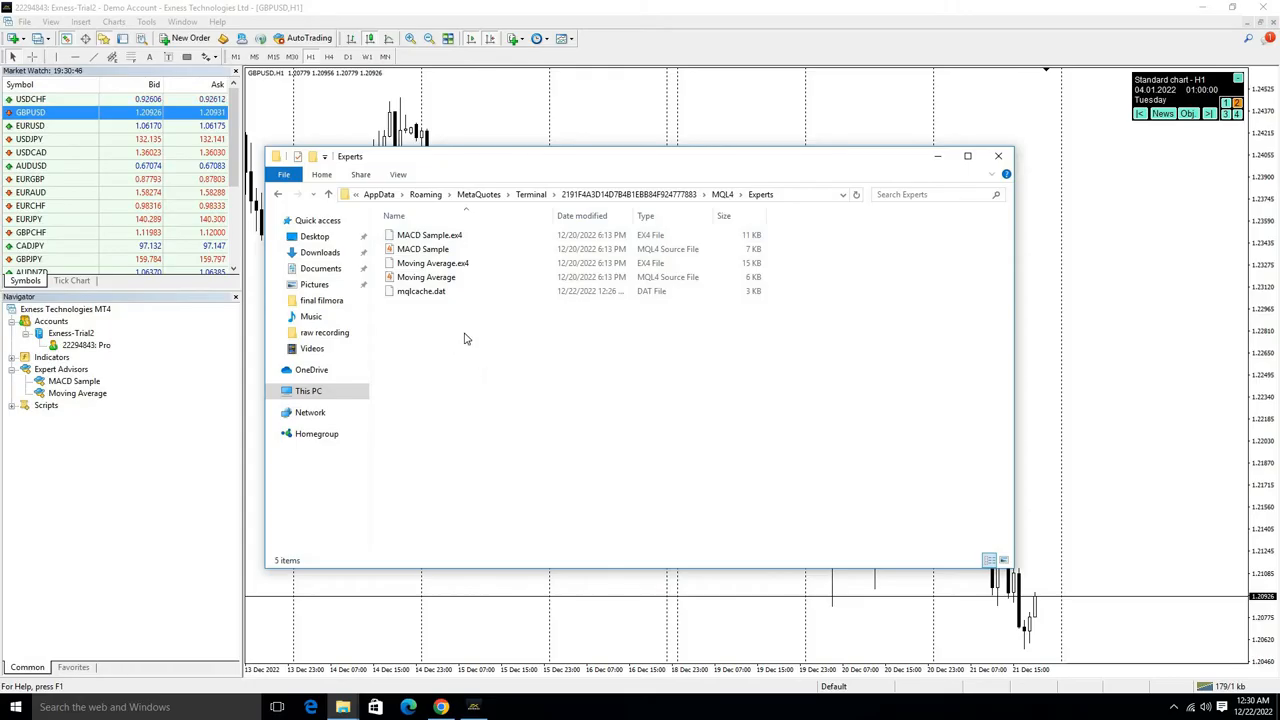
{"action": "right_click", "coordinate": [464, 338]}
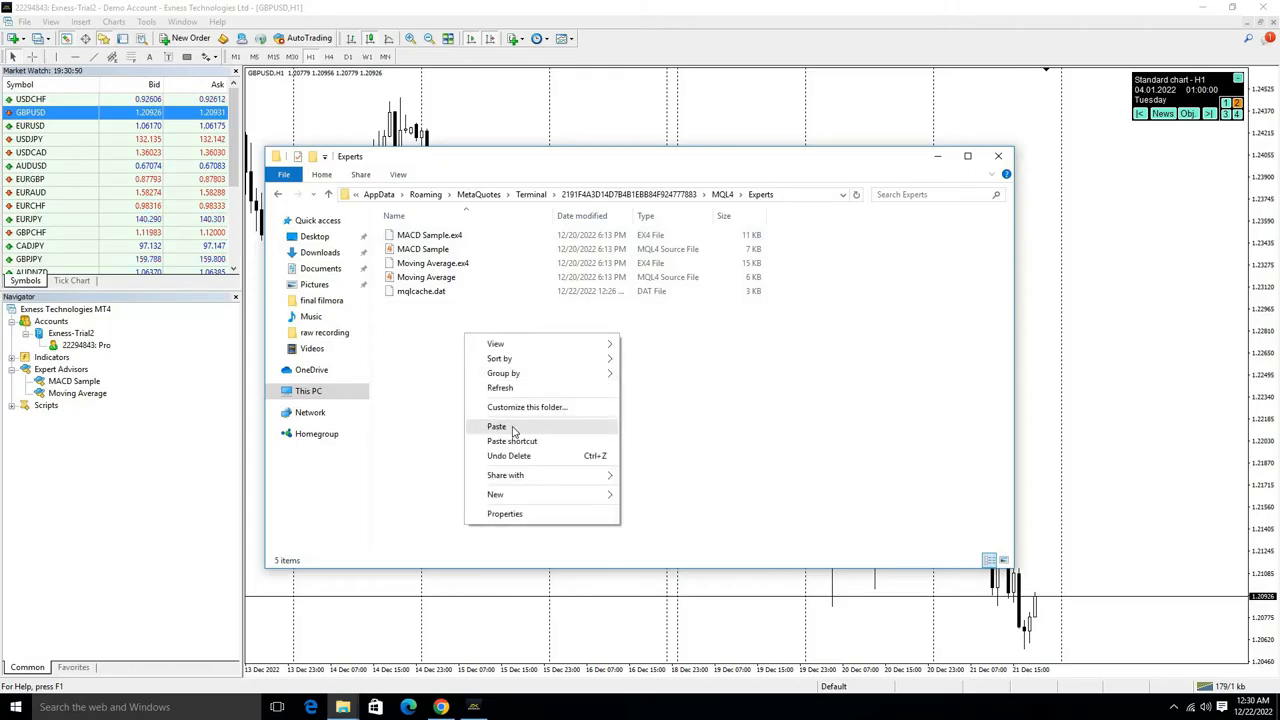
{"action": "left_click", "coordinate": [496, 426]}
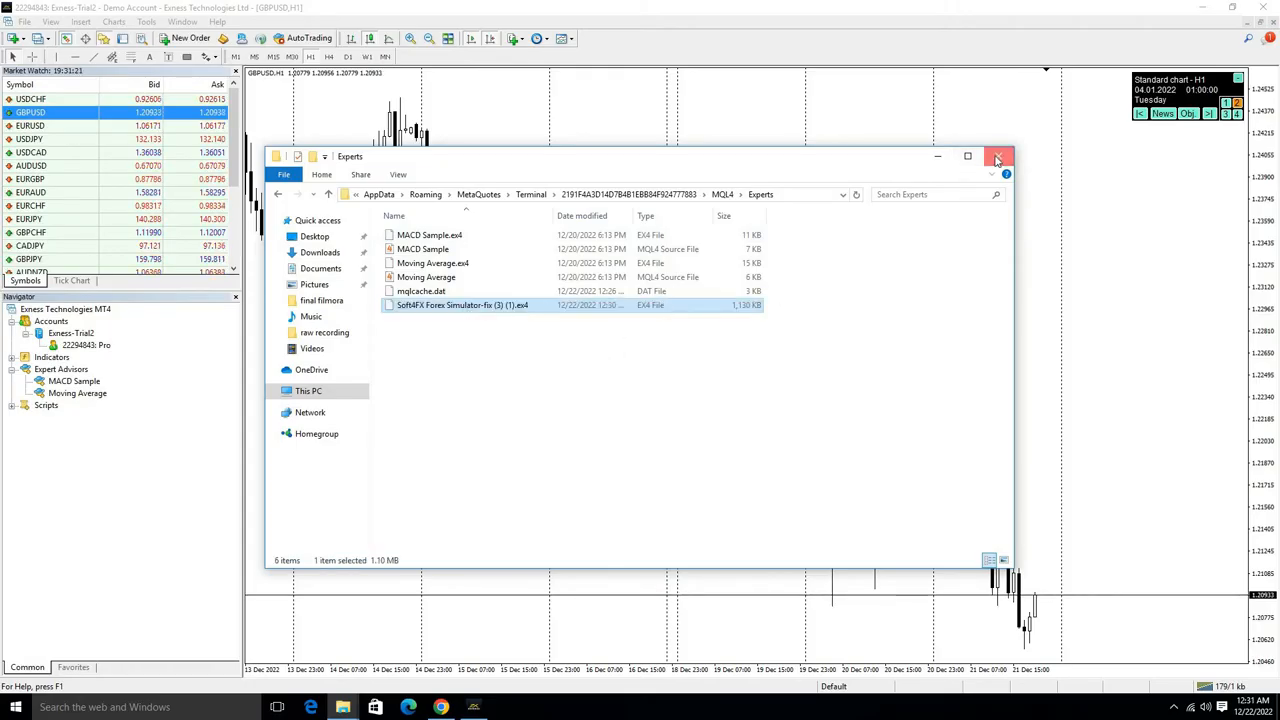
Close the data folder window and the Navigator panel, leaving Market Watch at full height
{"action": "left_click", "coordinate": [996, 156]}
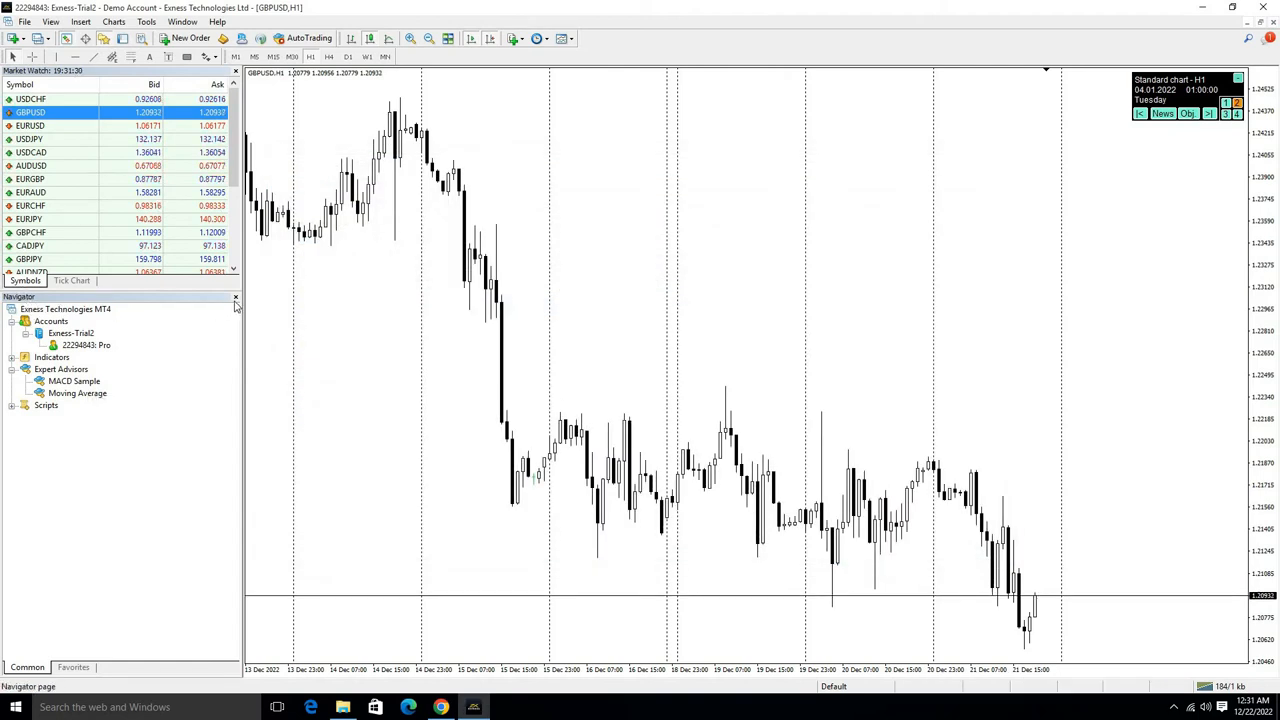
{"action": "left_click", "coordinate": [236, 296]}
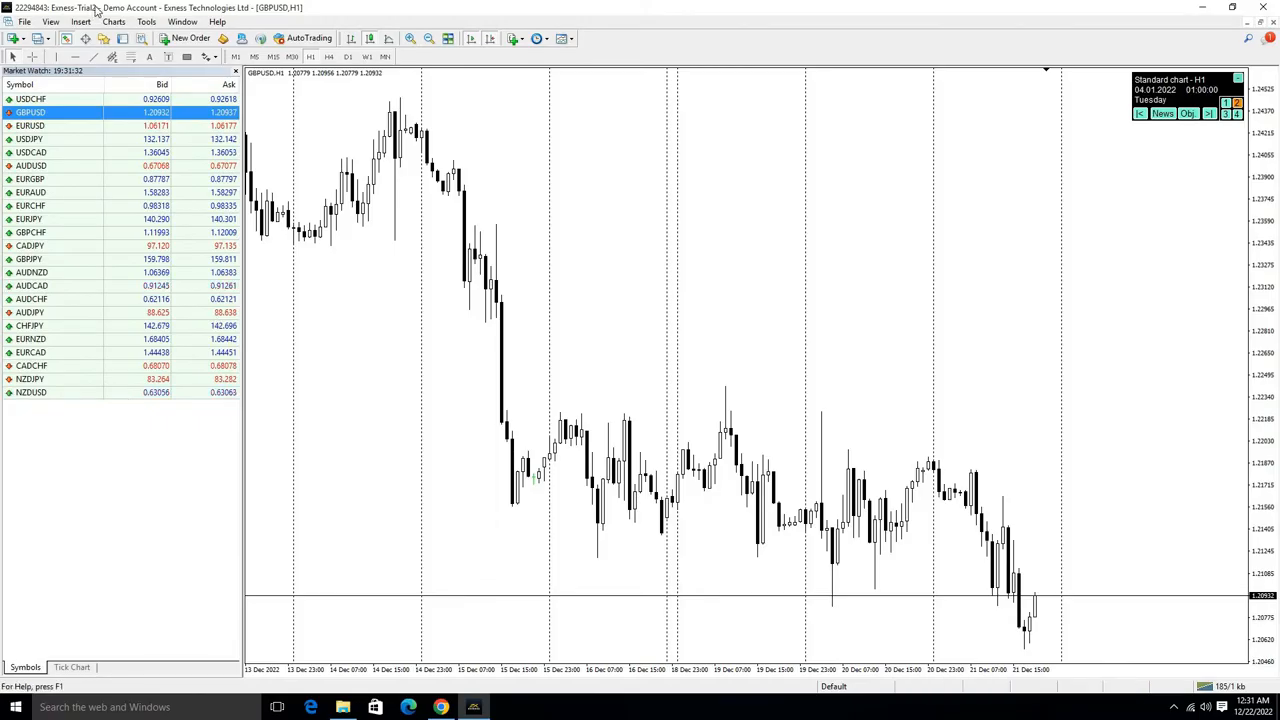
{"action": "left_click", "coordinate": [122, 38]}
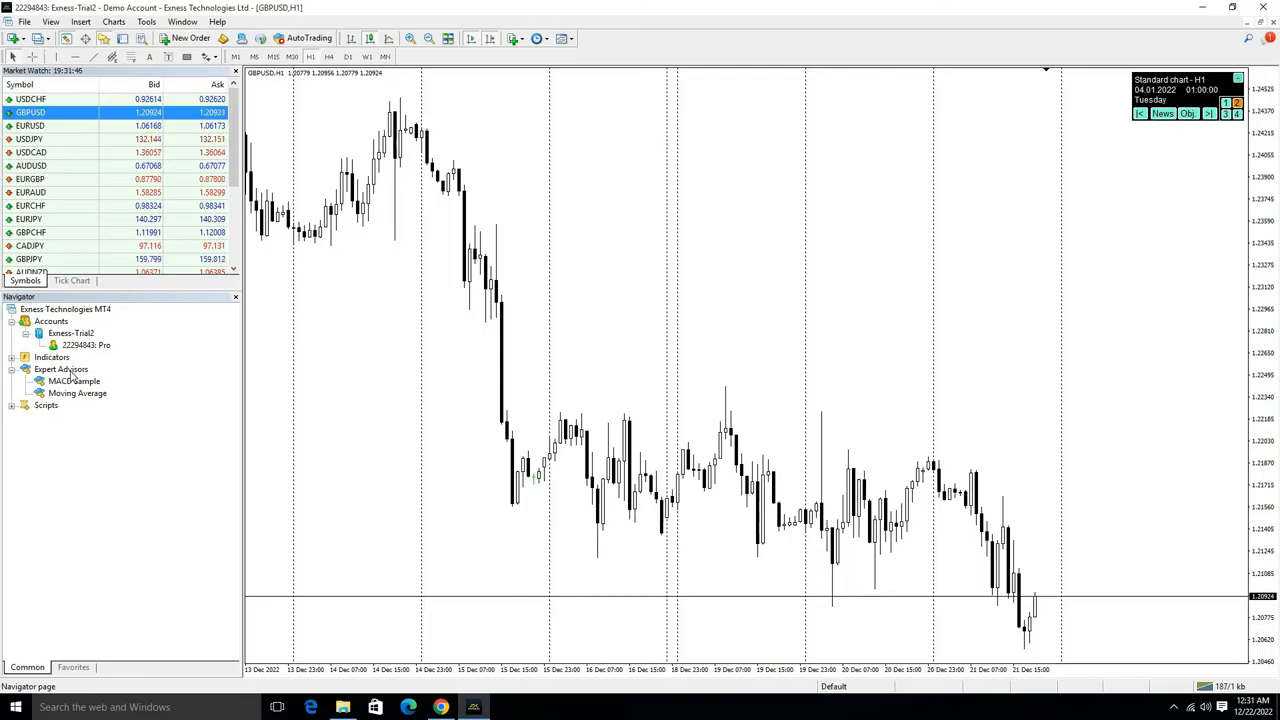
Refresh the Navigator's Expert Advisors list so the Forex Simulator EA appears
{"action": "right_click", "coordinate": [60, 368]}
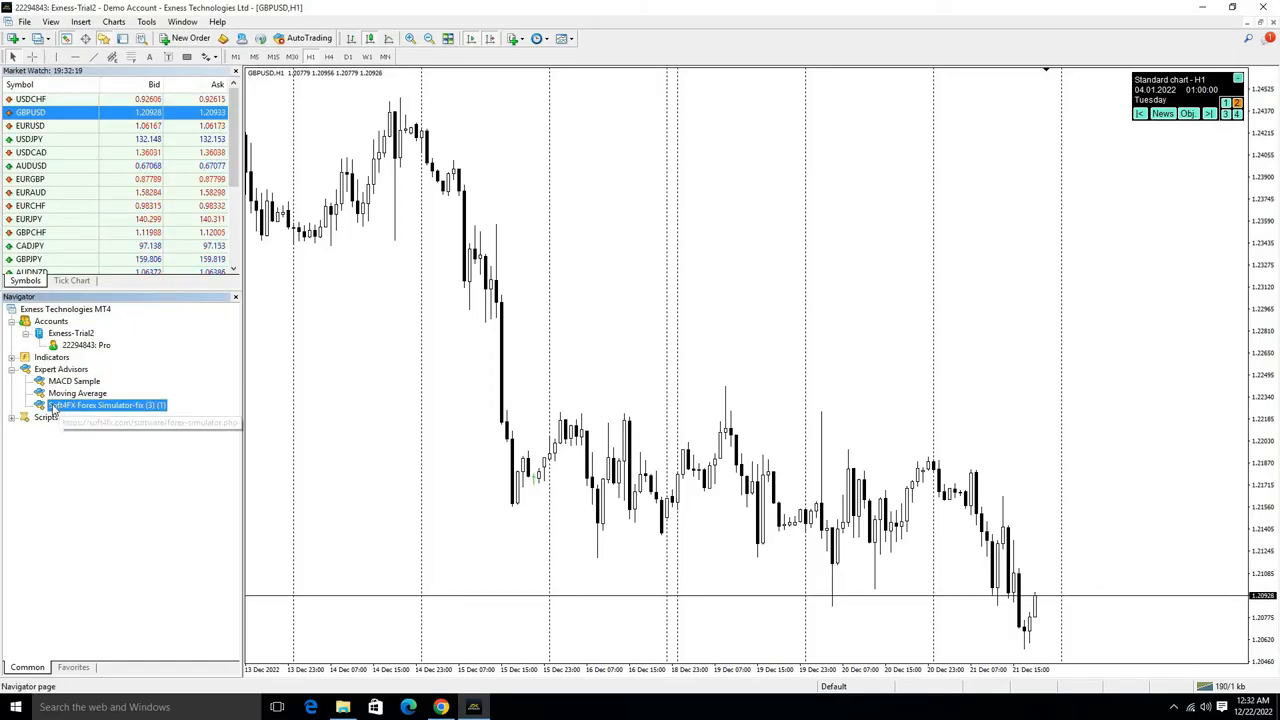
Accept the Forex Simulator EA's settings with Allow DLL imports ticked on the Common tab
{"action": "double_click", "coordinate": [108, 404]}
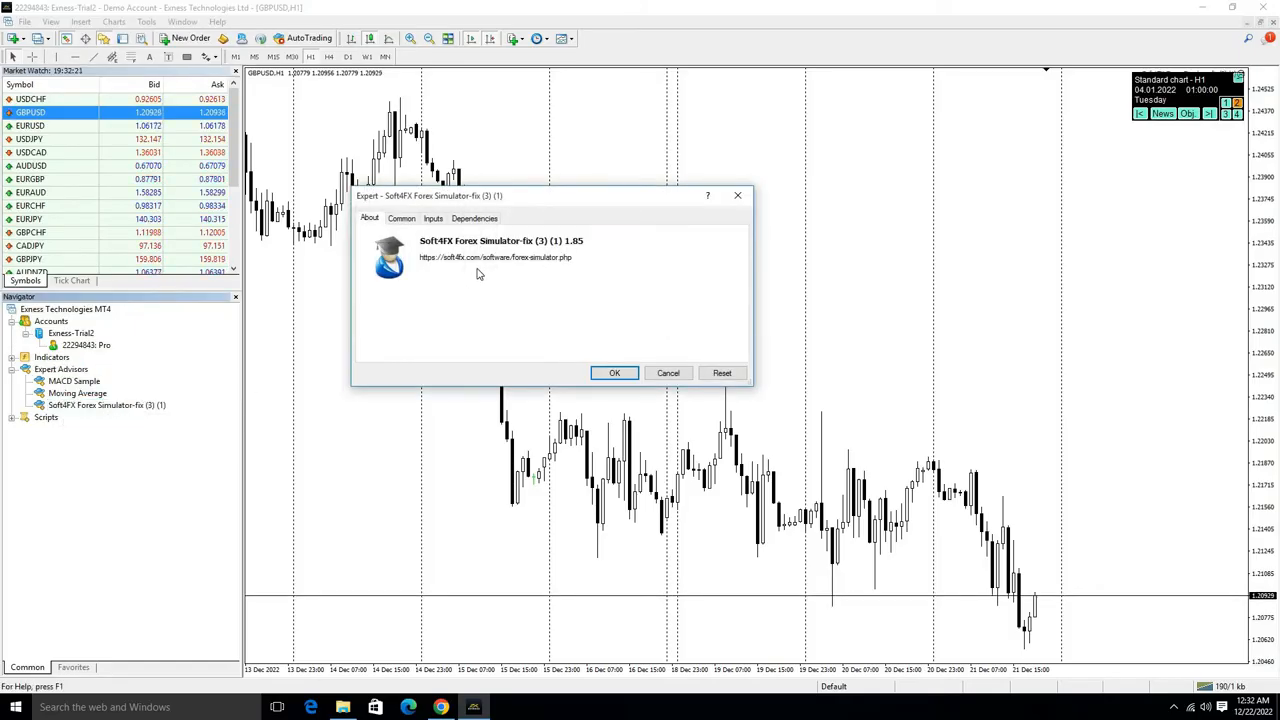
{"action": "left_click", "coordinate": [400, 218]}
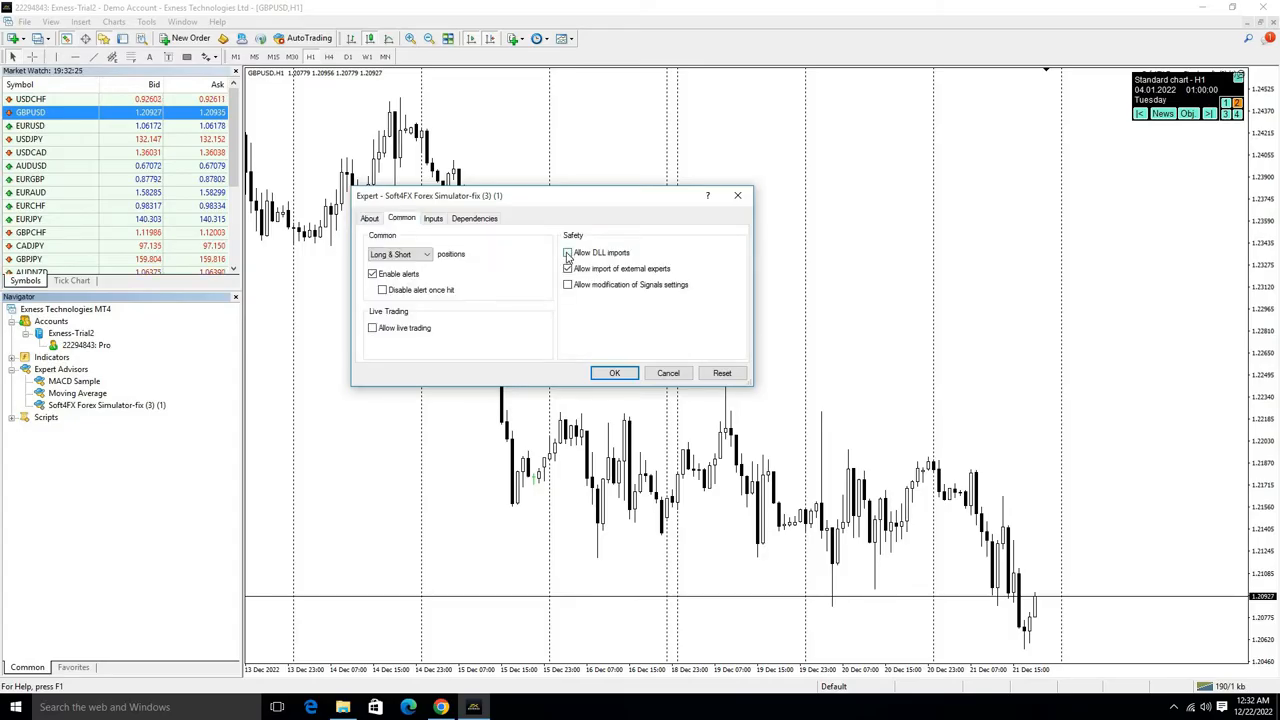
{"action": "left_click", "coordinate": [568, 252]}
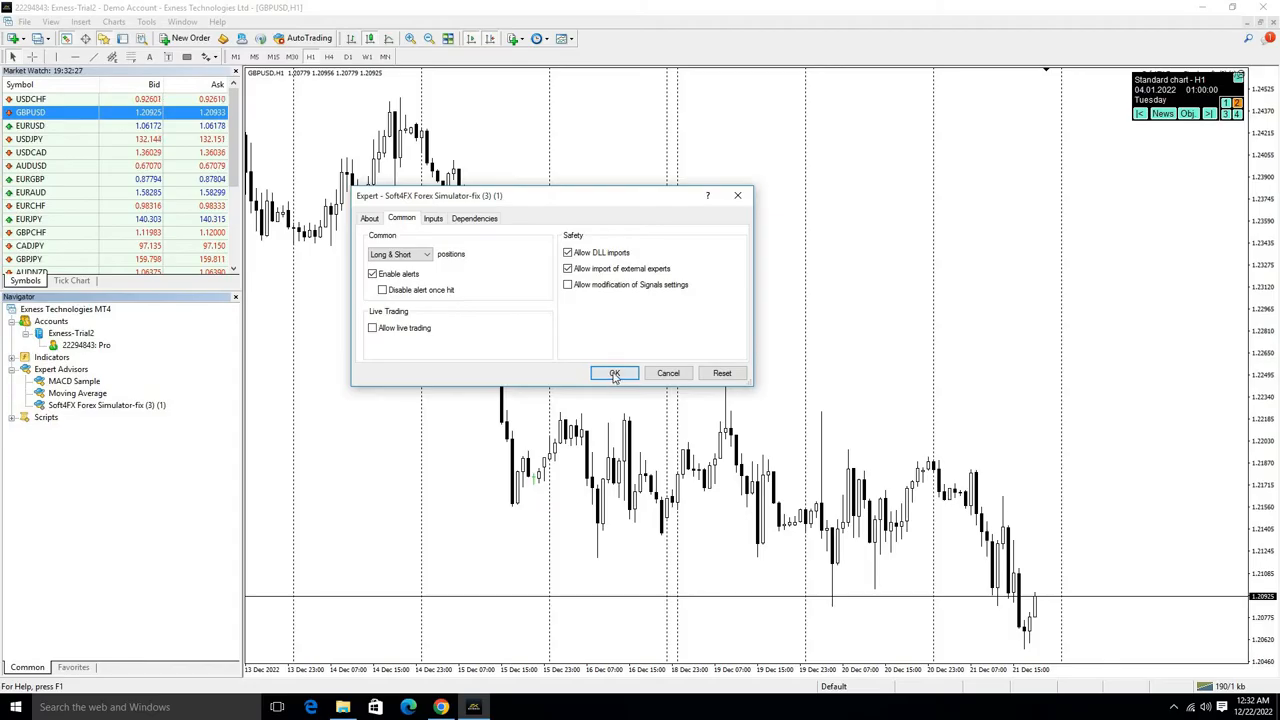
{"action": "left_click", "coordinate": [614, 374]}
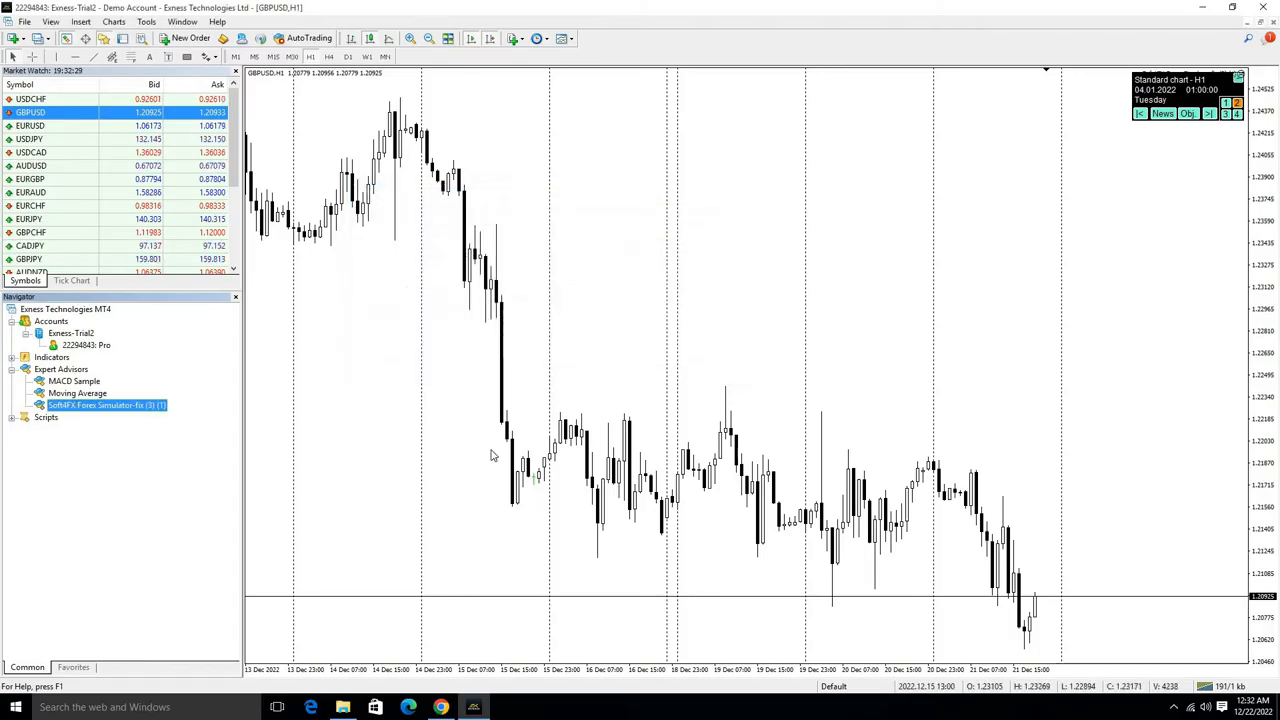
Attach Forex Simulator v1.85 to the chart and open its Data Center of historical tick data
{"action": "double_click", "coordinate": [104, 404]}
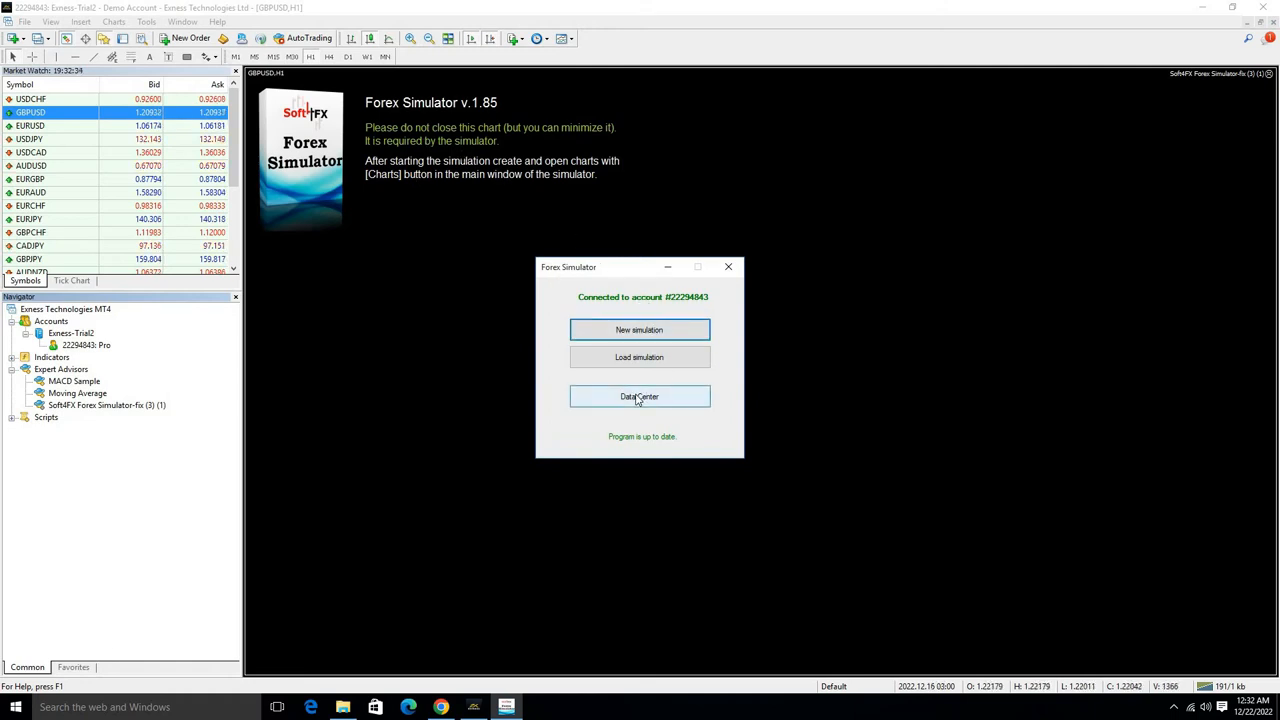
{"action": "left_click", "coordinate": [640, 396]}
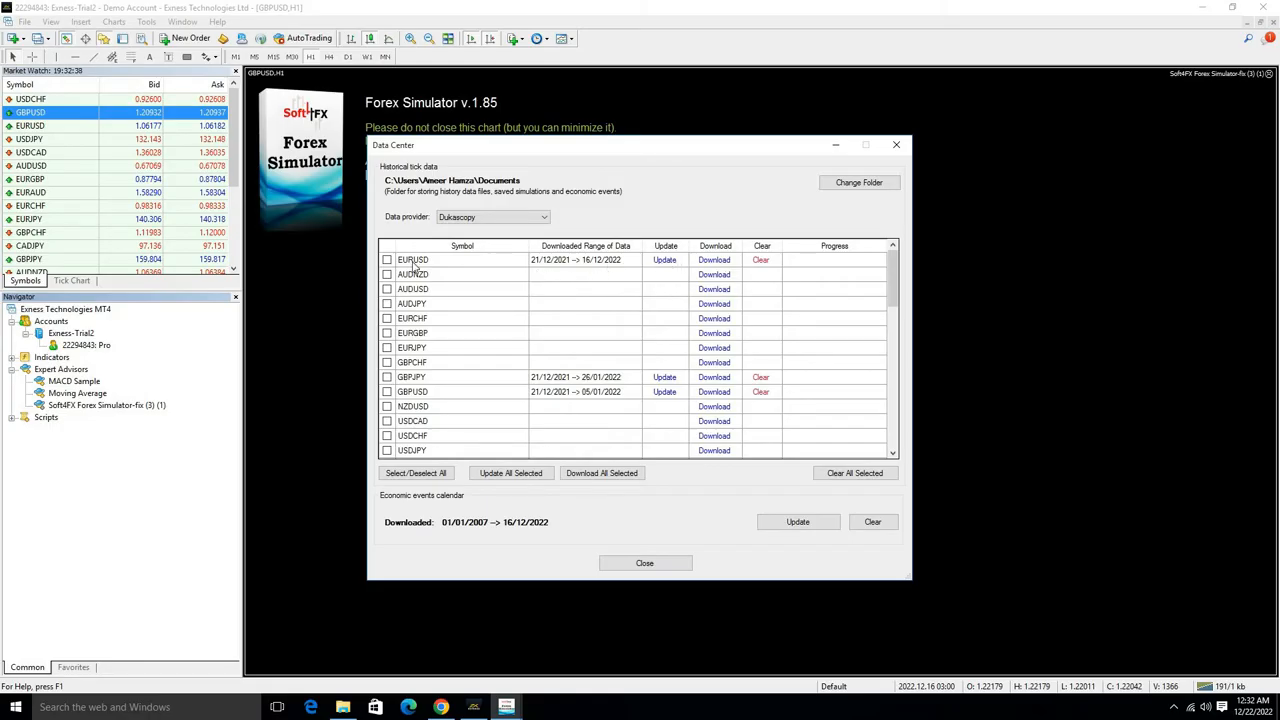
Download the last year of EURUSD tick data, overwriting the old set, then close the Data Center
{"action": "left_click", "coordinate": [388, 260]}
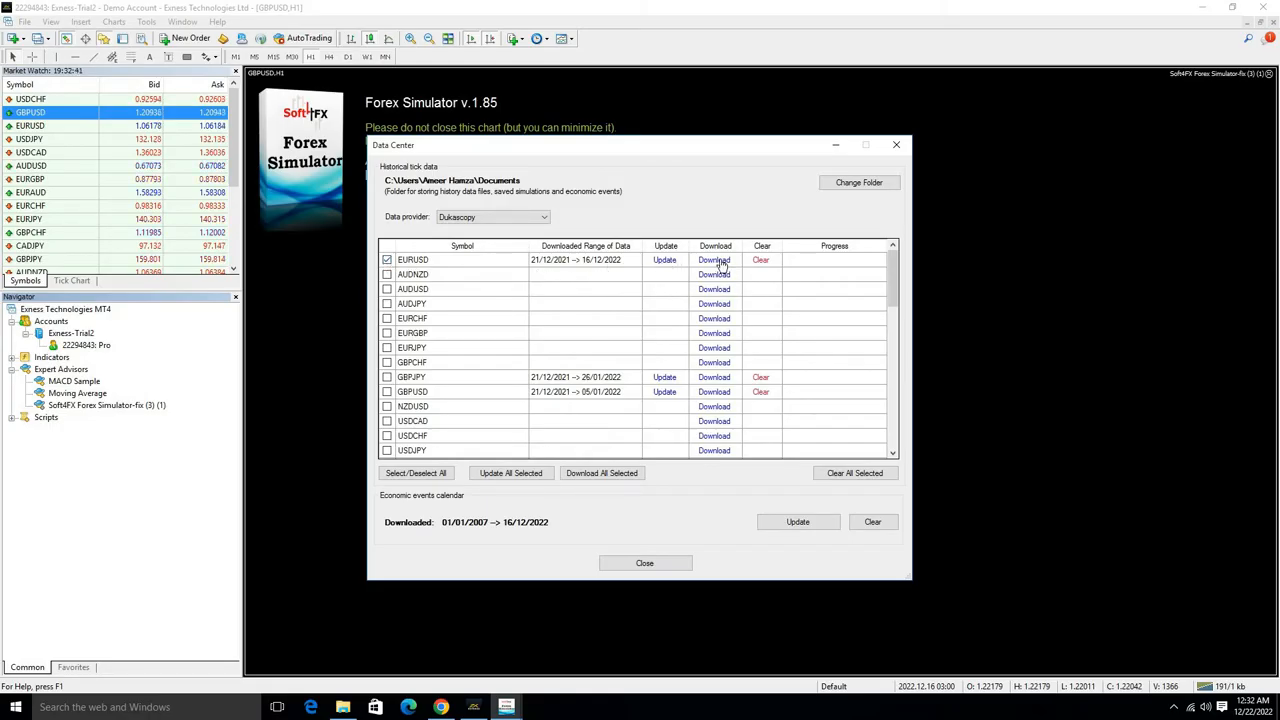
{"action": "left_click", "coordinate": [714, 260]}
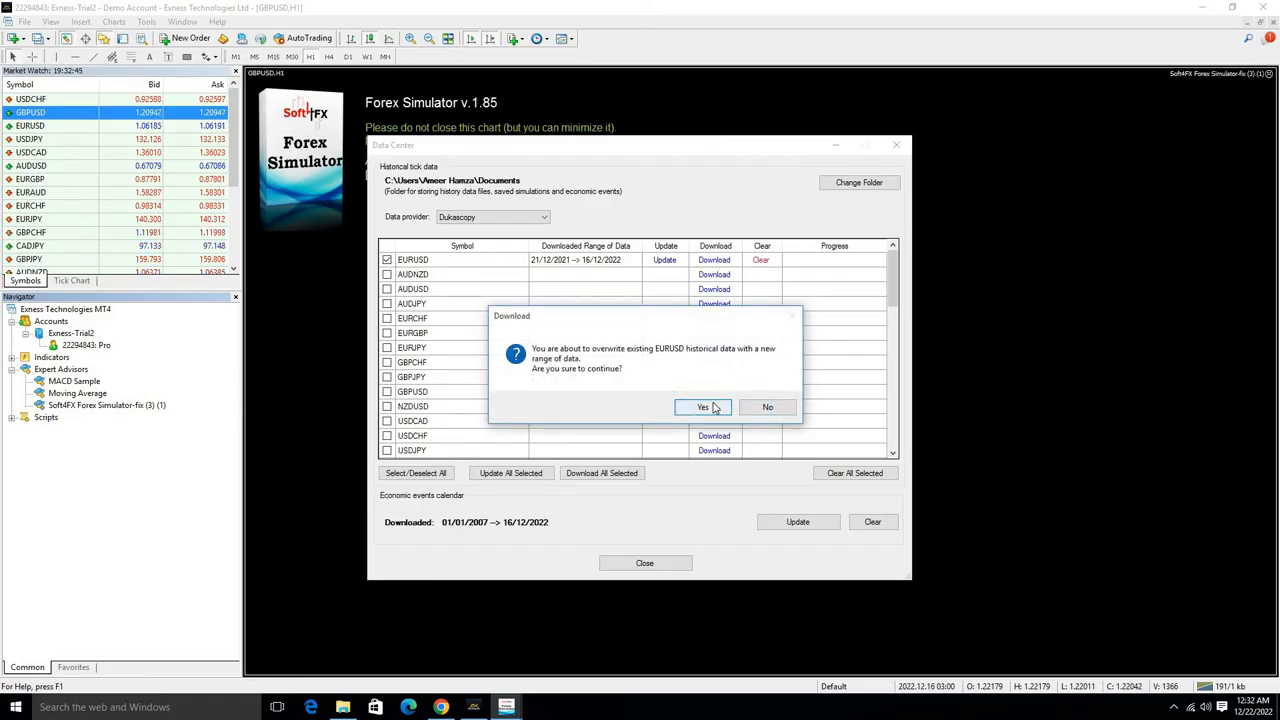
{"action": "left_click", "coordinate": [702, 408]}
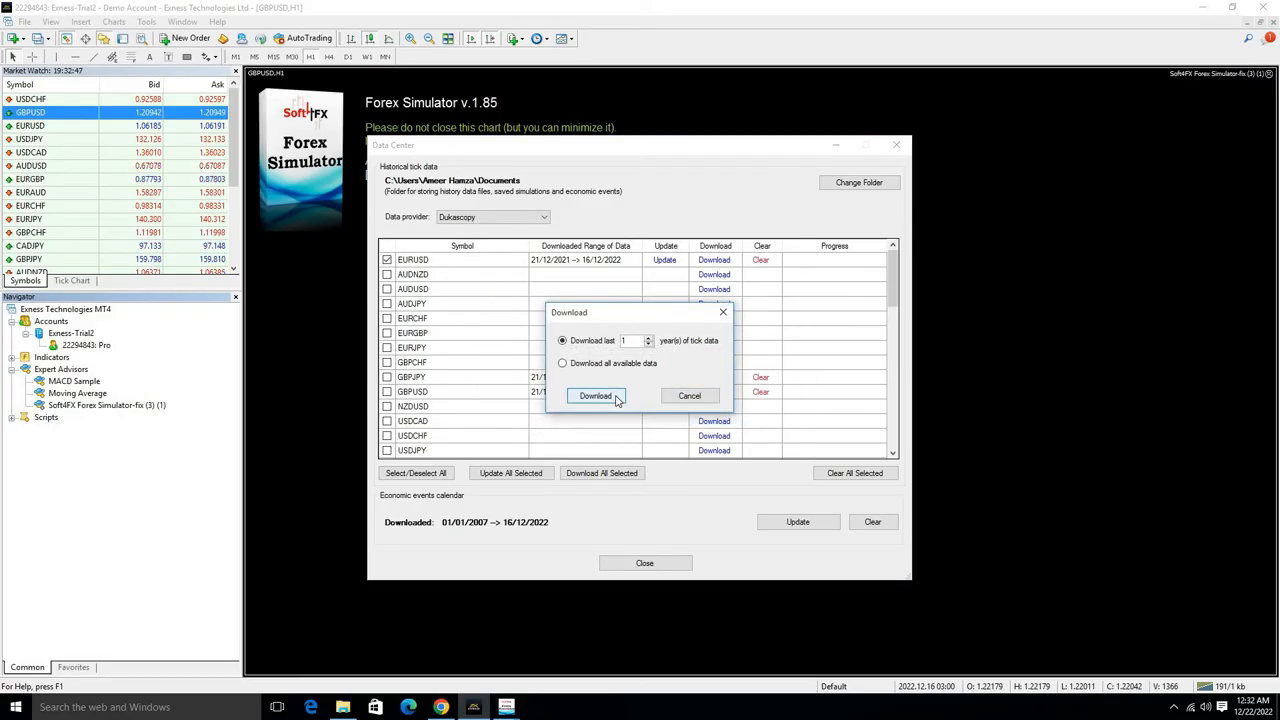
{"action": "left_click", "coordinate": [596, 396]}
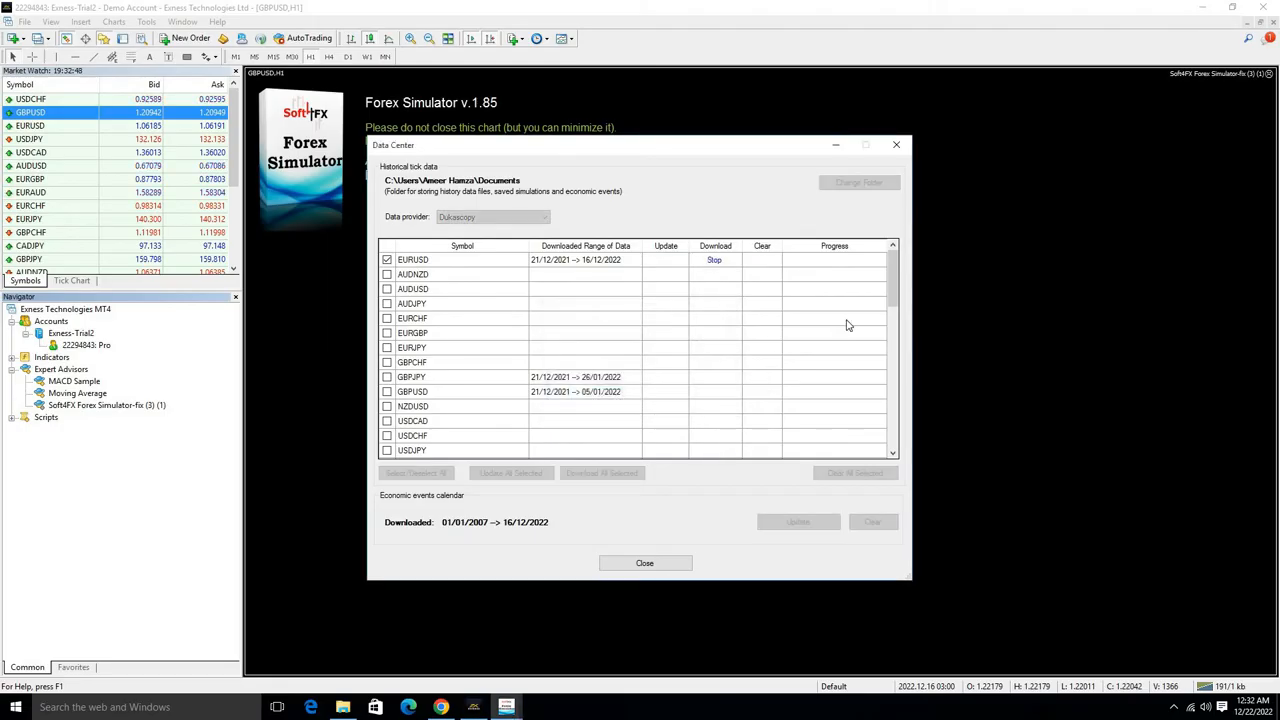
{"action": "left_click", "coordinate": [714, 260]}
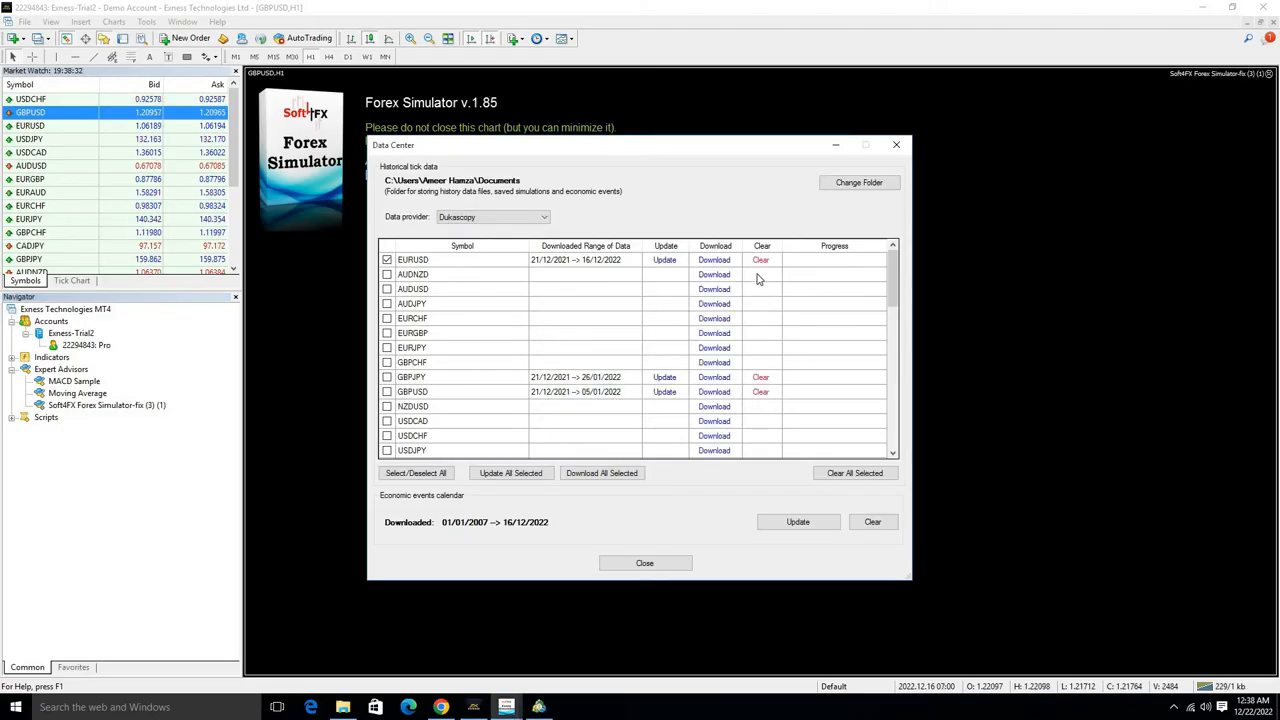
{"action": "mouse_move", "coordinate": [816, 260]}
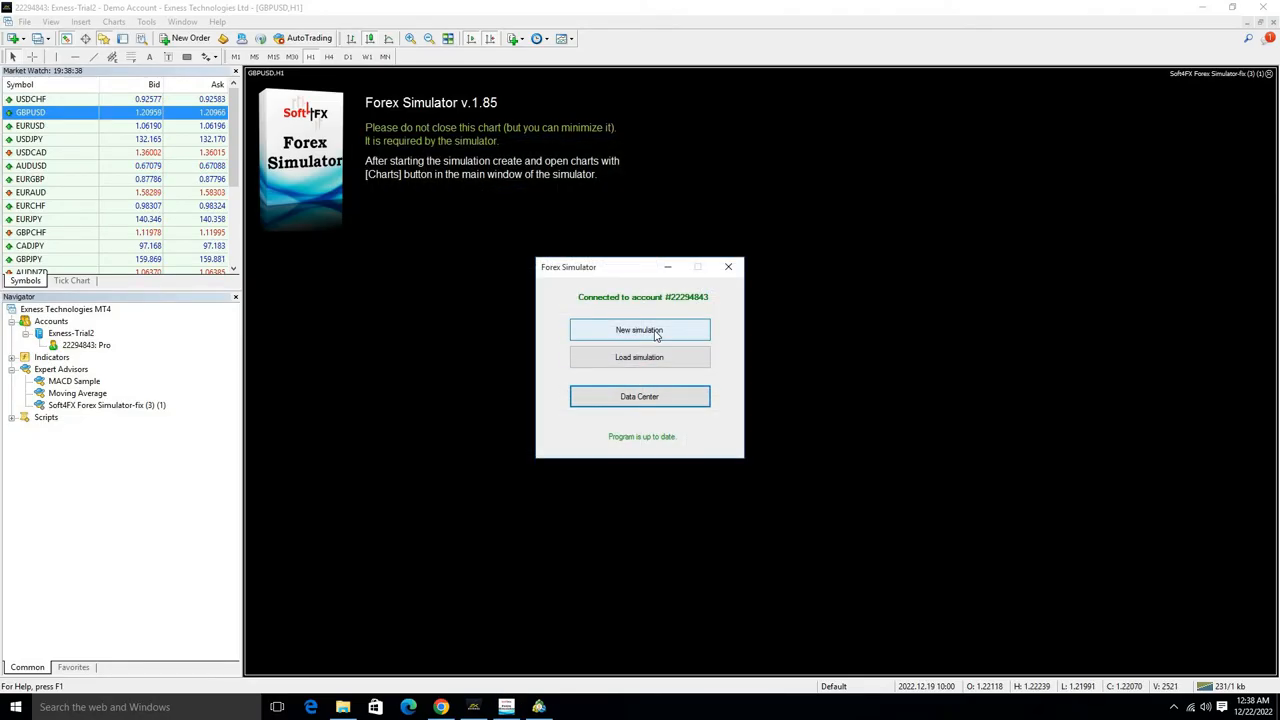
Start a new Dukascopy EURUSD simulation with a 10,000 USD balance
{"action": "left_click", "coordinate": [640, 330]}
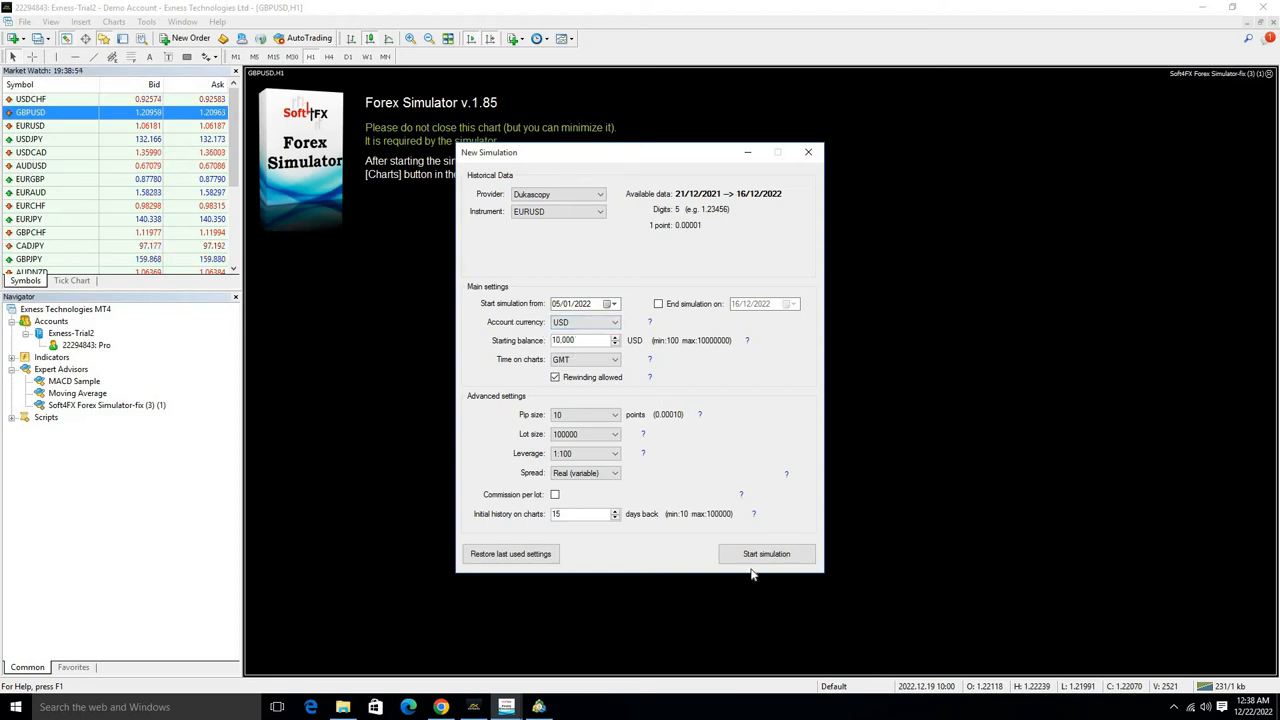
{"action": "left_click", "coordinate": [766, 552]}
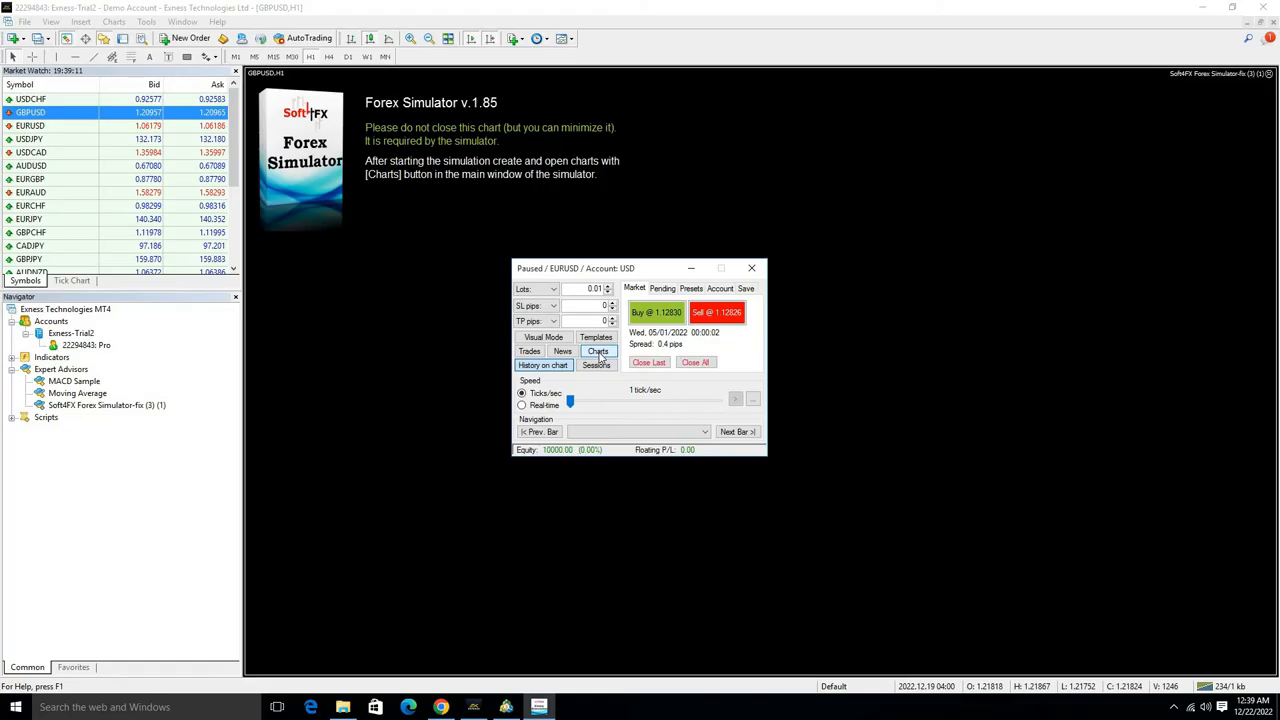
Add an offline STD_EURUSD H1 chart and display it behind the simulator panel
{"action": "left_click", "coordinate": [596, 352]}
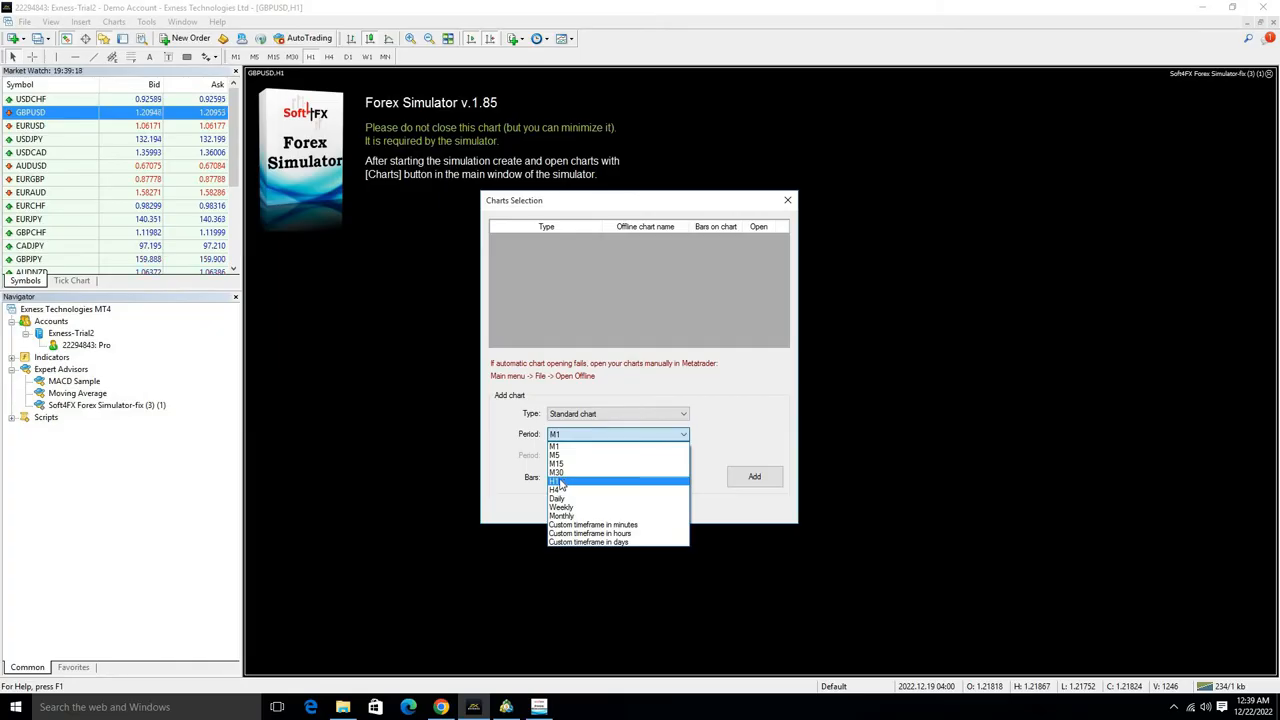
{"action": "left_click", "coordinate": [556, 480]}
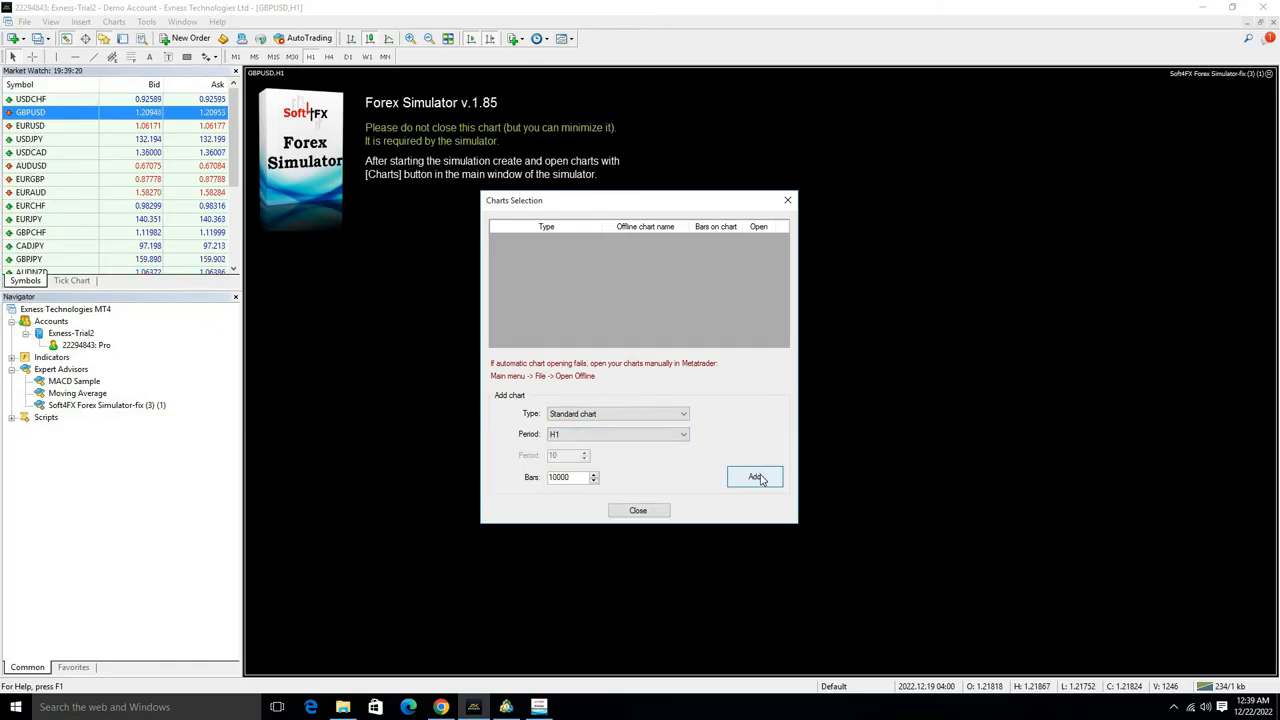
{"action": "left_click", "coordinate": [754, 476]}
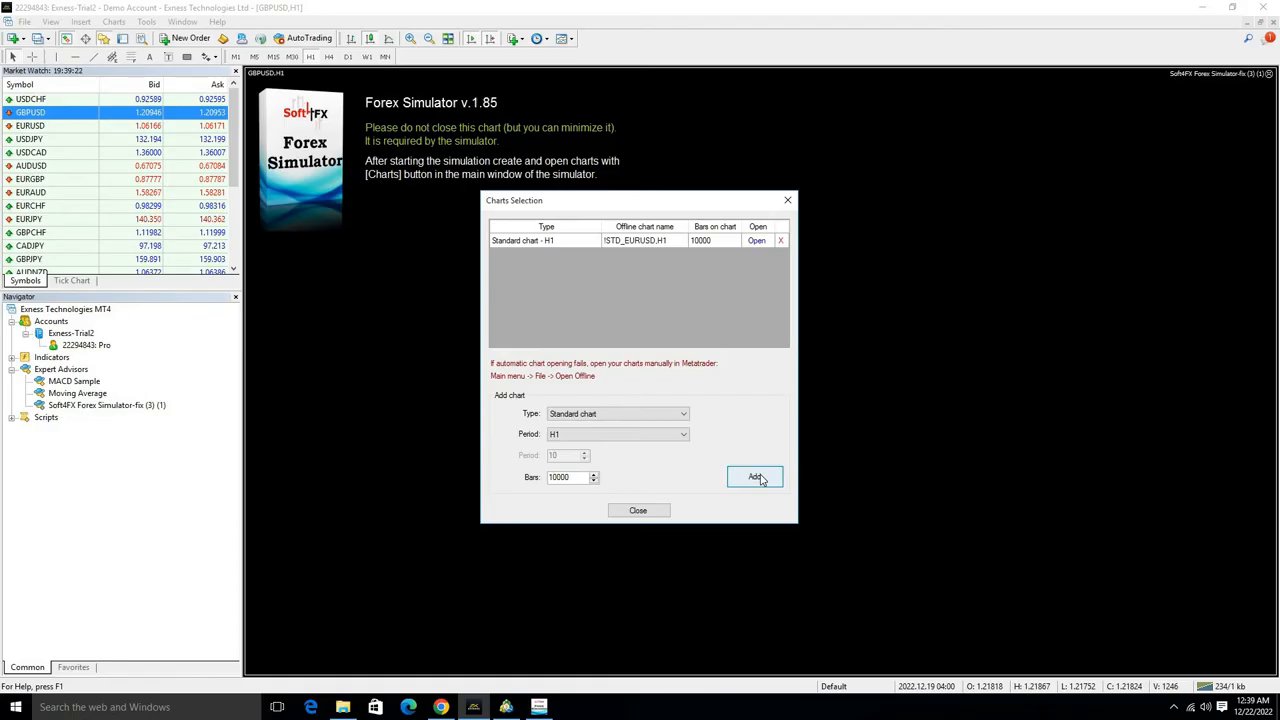
{"action": "left_click", "coordinate": [756, 240]}
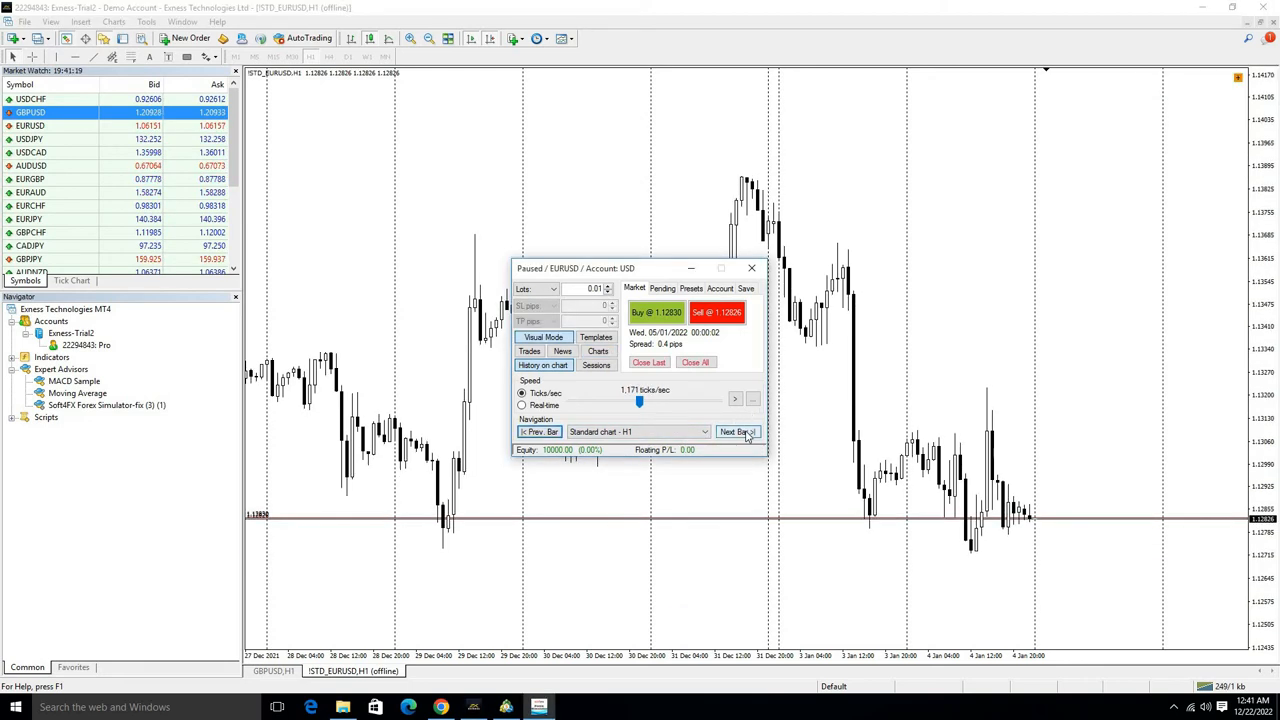
Step forward two bars, adjust replay speed, run the simulation to 10 January 2022 and pause
{"action": "left_click", "coordinate": [736, 432]}
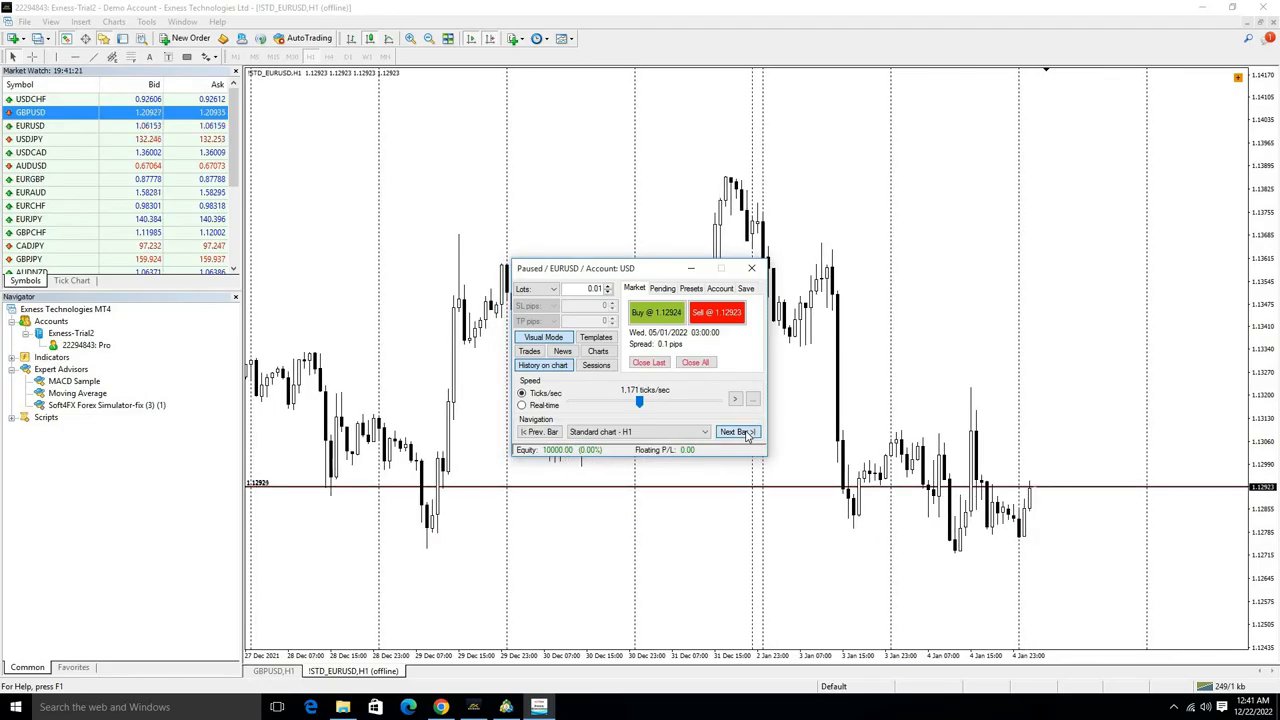
{"action": "left_click", "coordinate": [736, 432]}
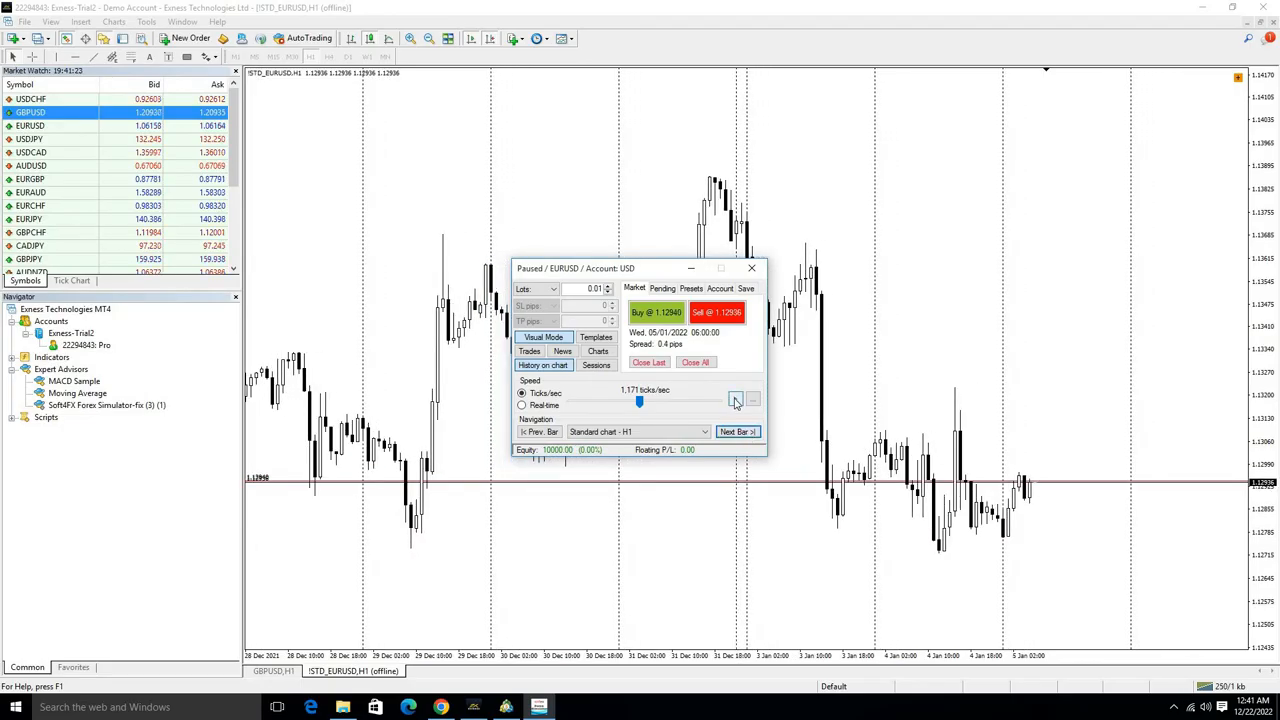
{"action": "left_click", "coordinate": [736, 400]}
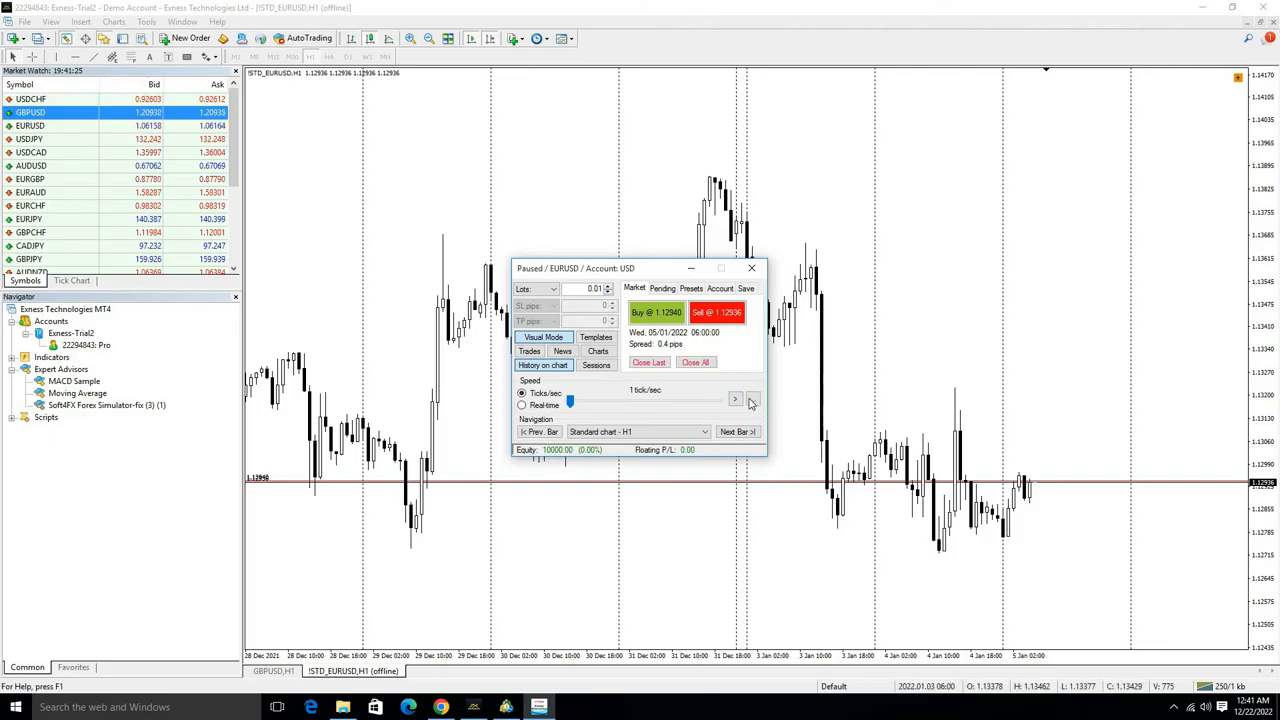
{"action": "left_click", "coordinate": [736, 400]}
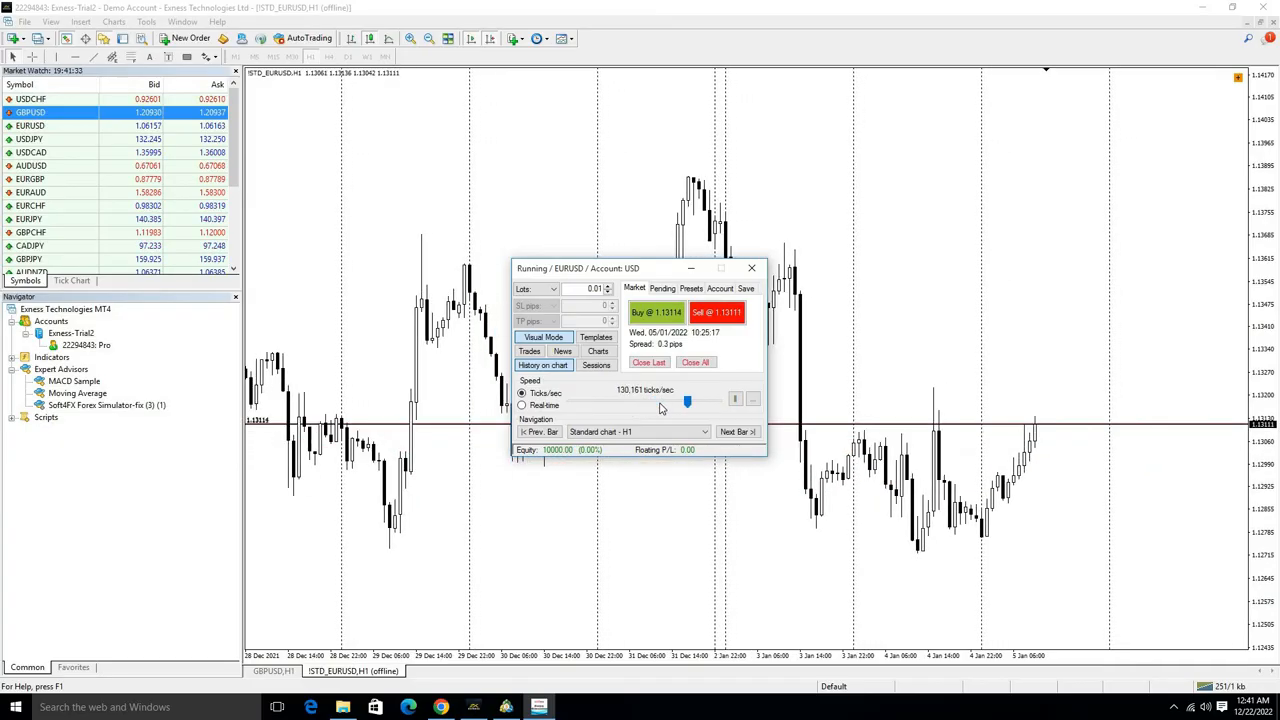
{"action": "left_click", "coordinate": [738, 400]}
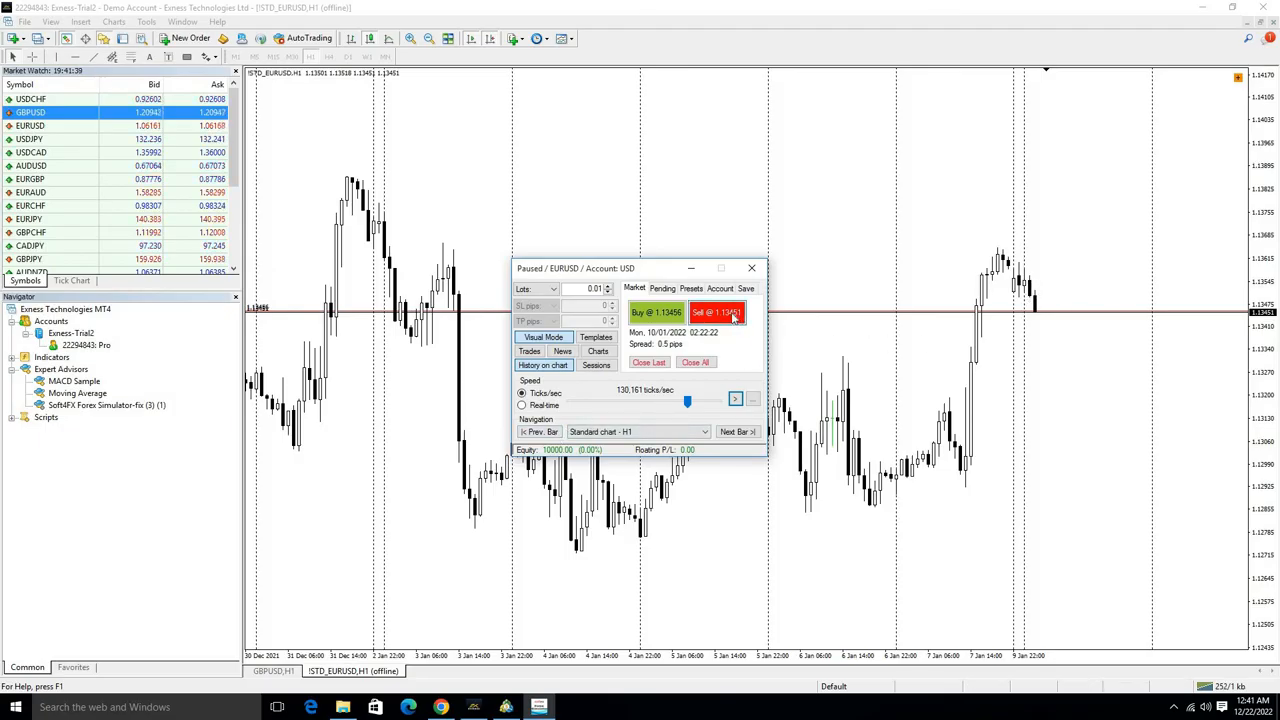
Sell EURUSD at market and advance three bars until the trade closes, equity above 10,003 USD
{"action": "left_click", "coordinate": [718, 312]}
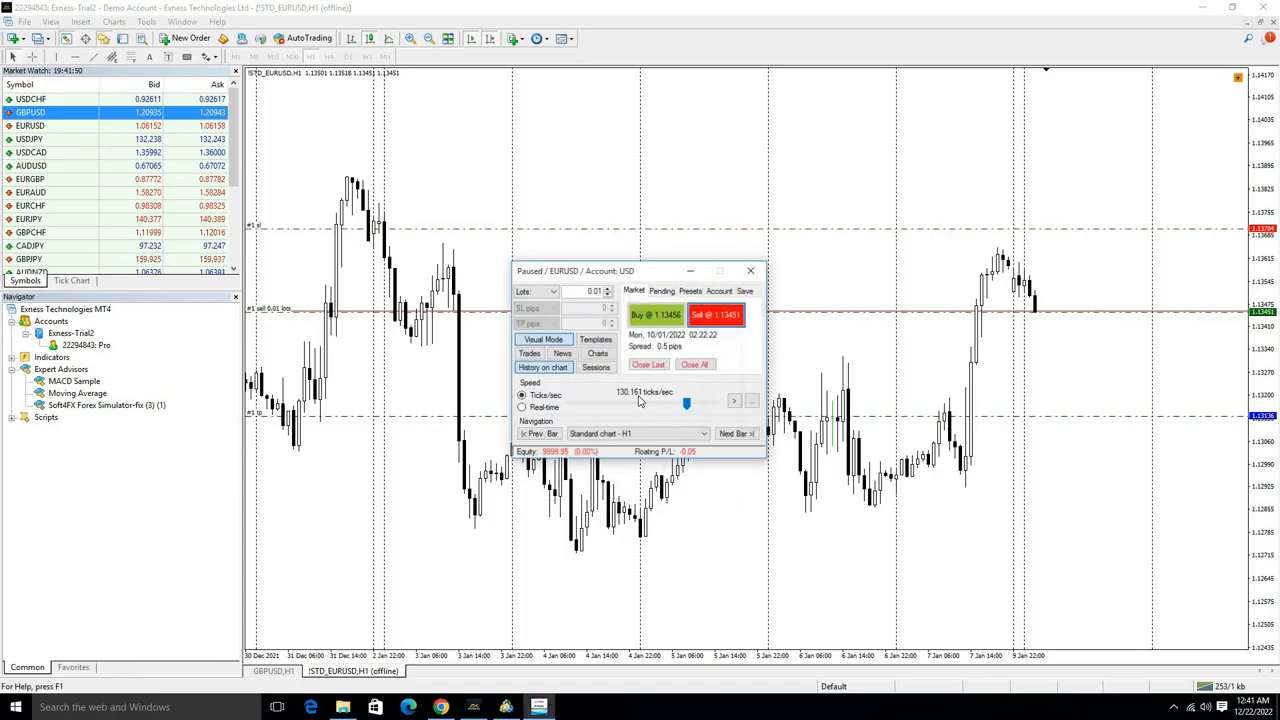
{"action": "left_click", "coordinate": [736, 432]}
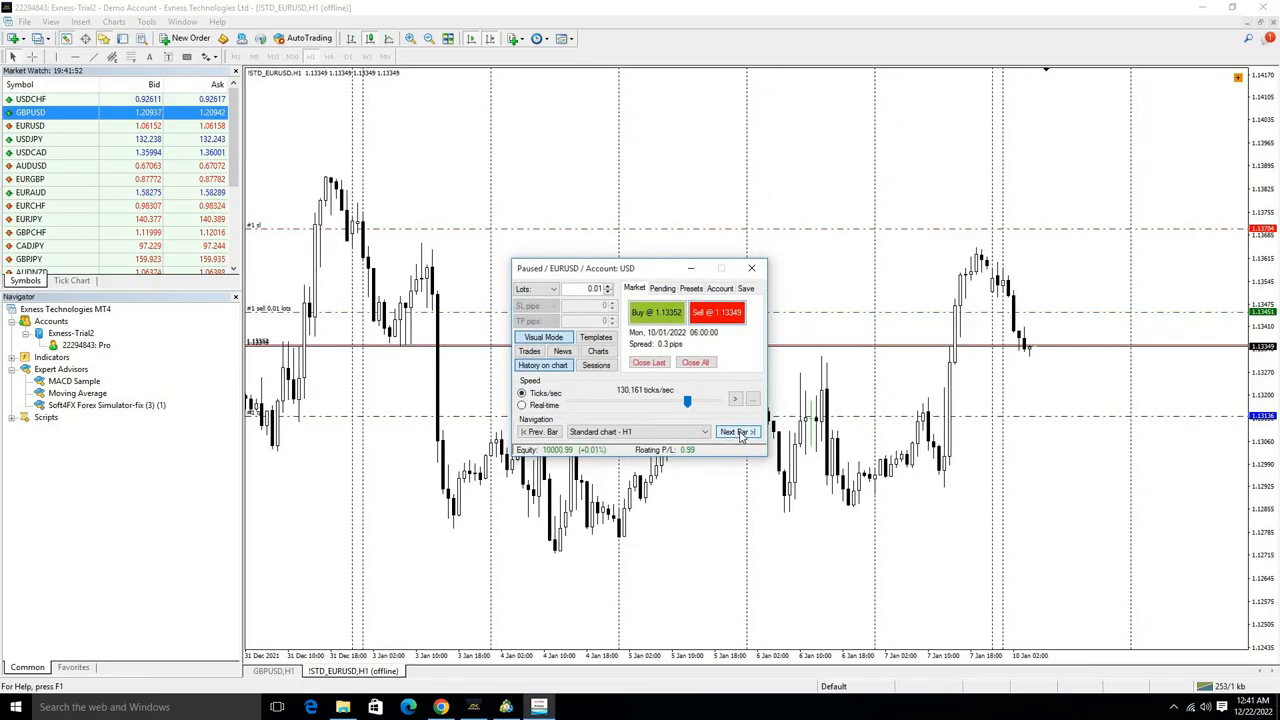
{"action": "left_click", "coordinate": [738, 432]}
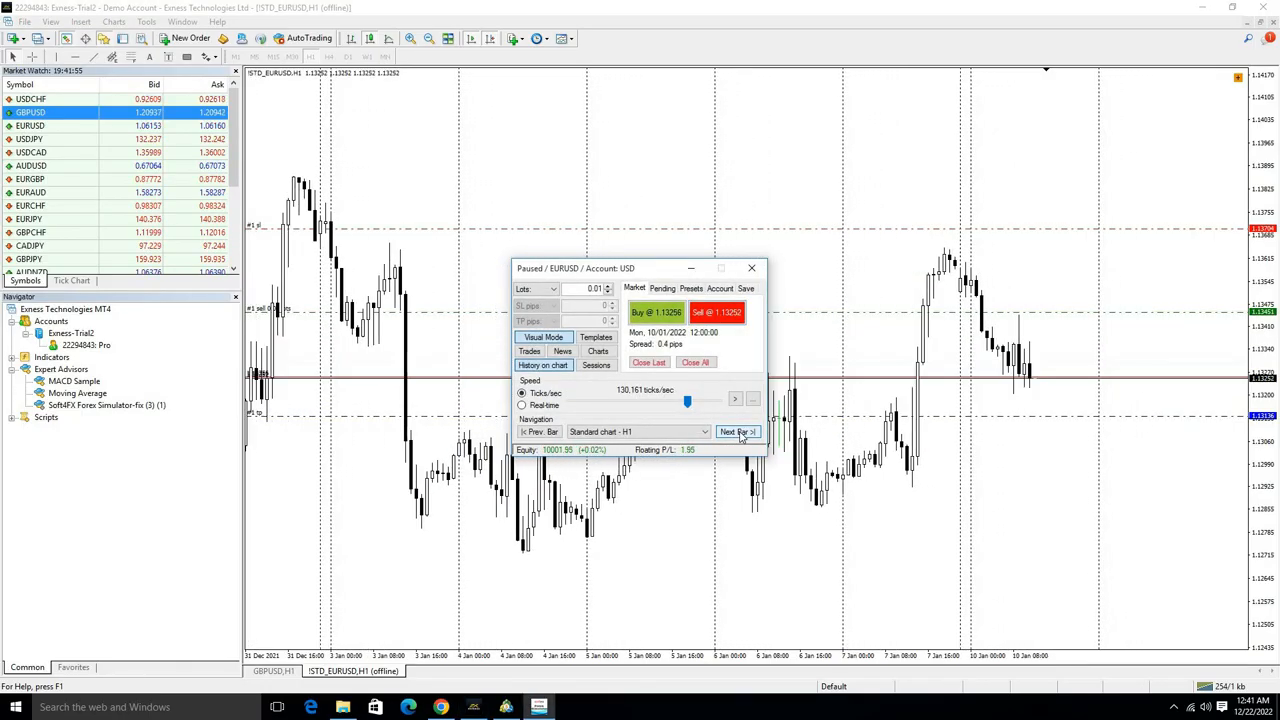
{"action": "left_click", "coordinate": [736, 432]}
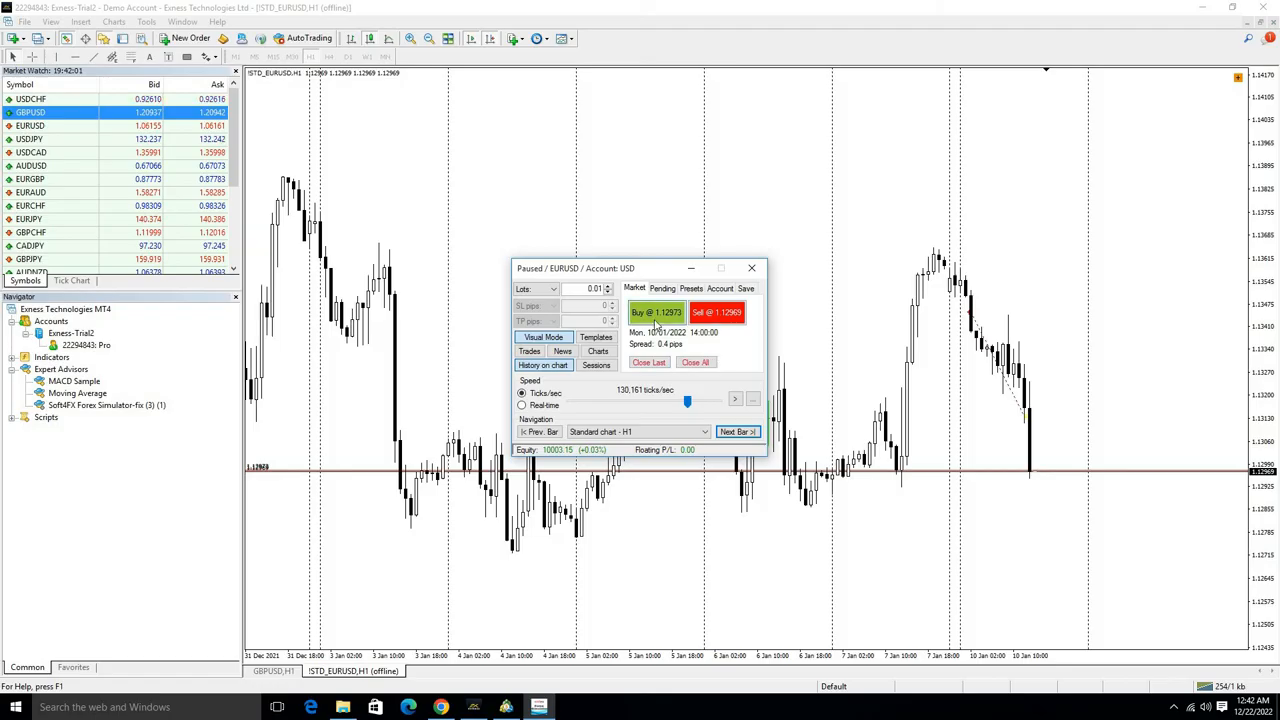
Buy 0.01 lot EURUSD with the default SL/TP and advance one bar, equity 10,005.71 USD
{"action": "left_click", "coordinate": [656, 312]}
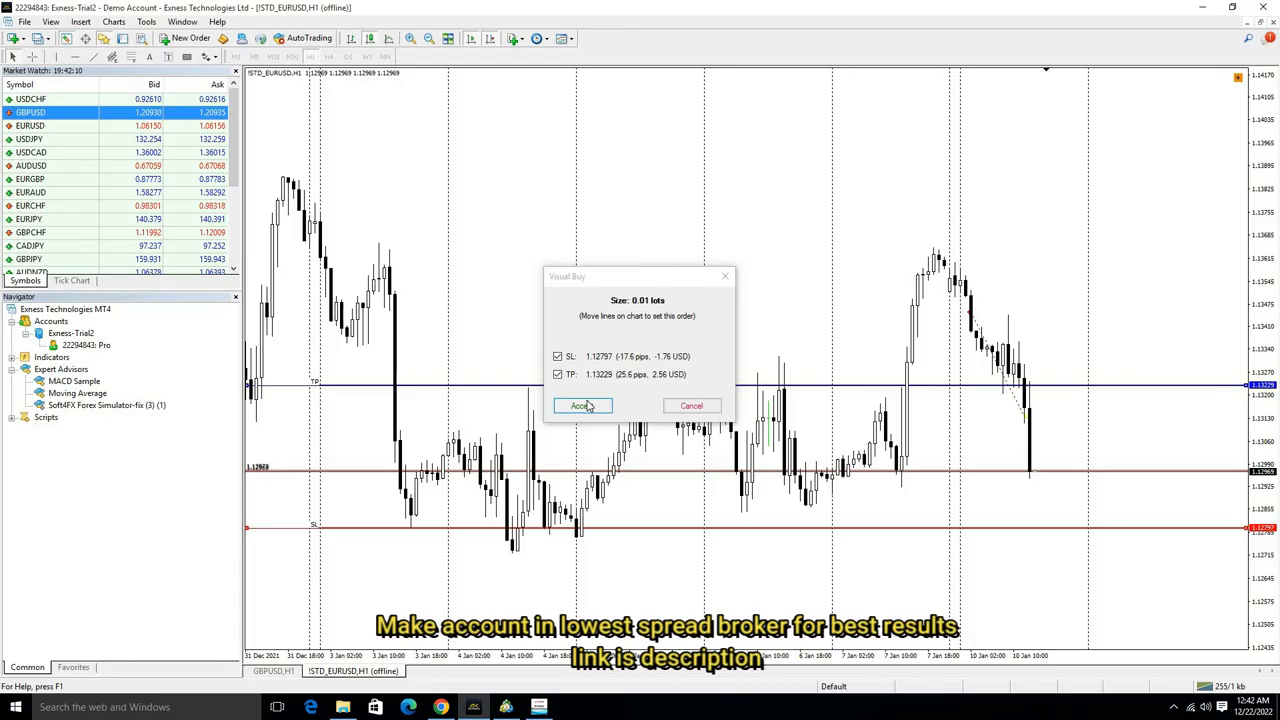
{"action": "left_click", "coordinate": [582, 404]}
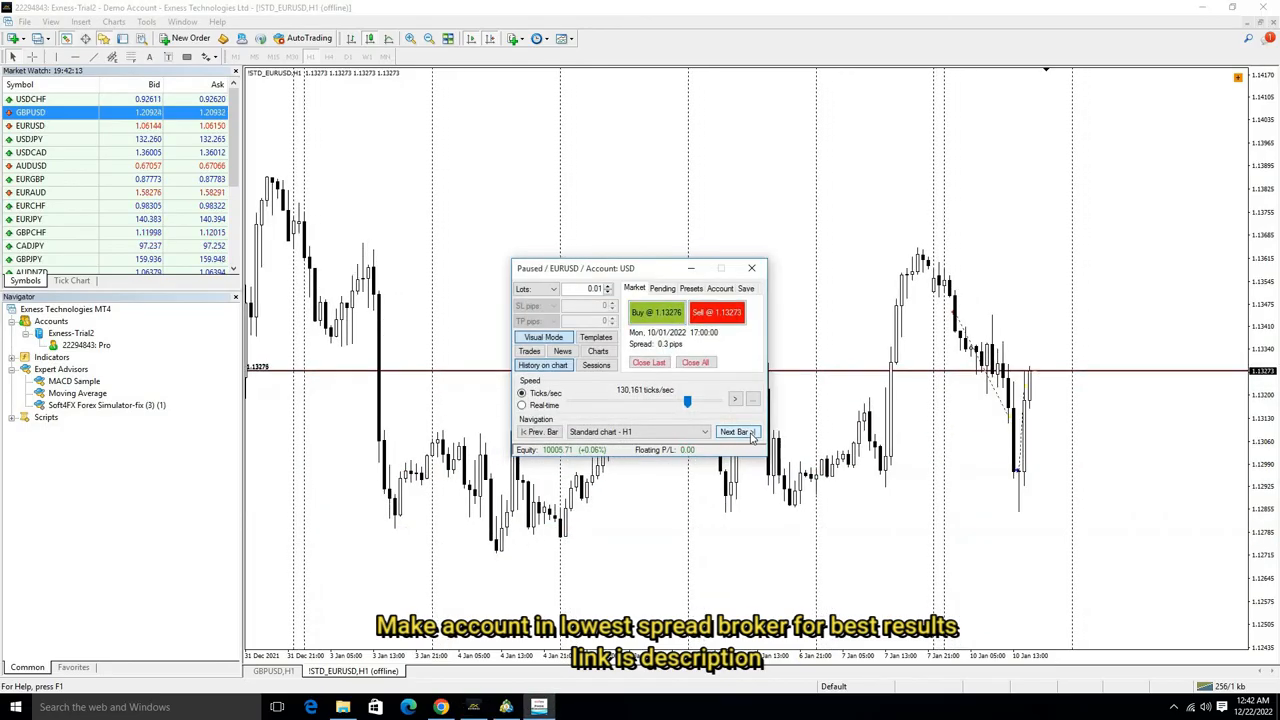
{"action": "left_click", "coordinate": [738, 432]}
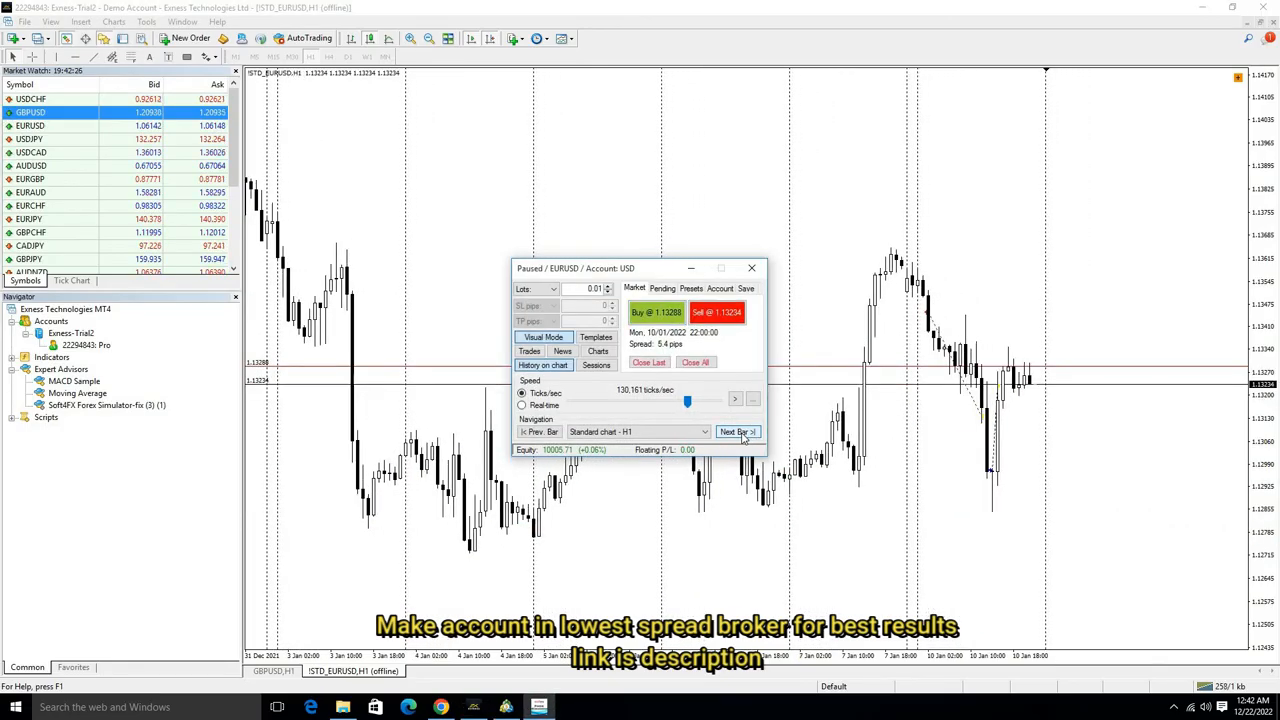